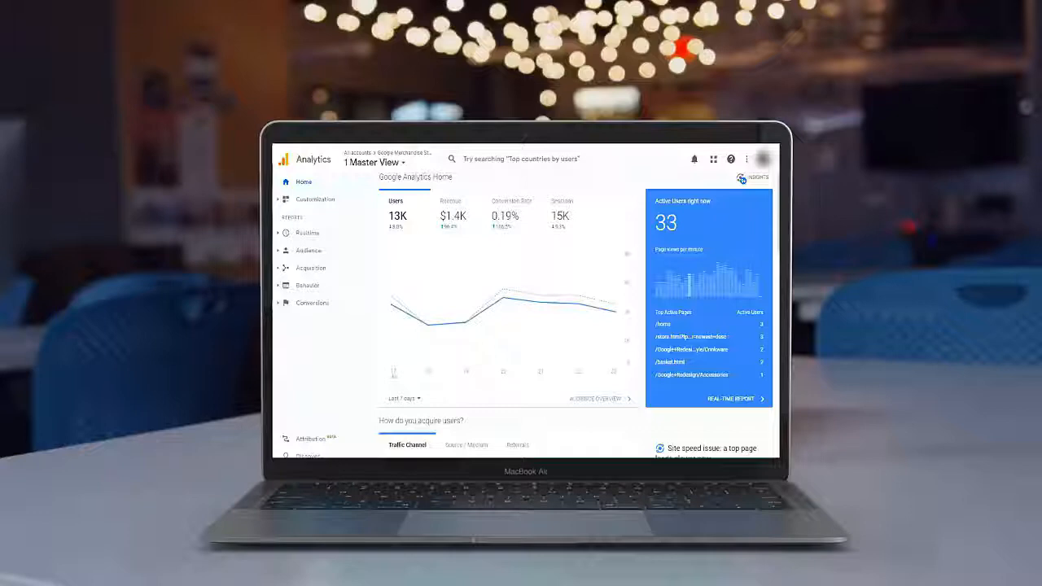
- Navigate to the Audience Geo Location report showing the world map and per-country users
scroll("down", 3)
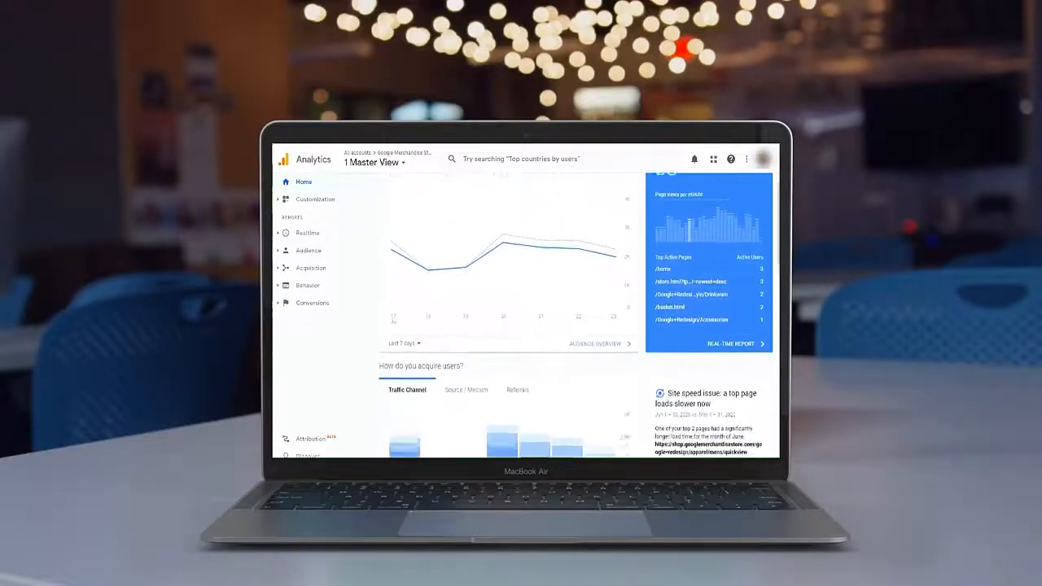
scroll("down", 3)
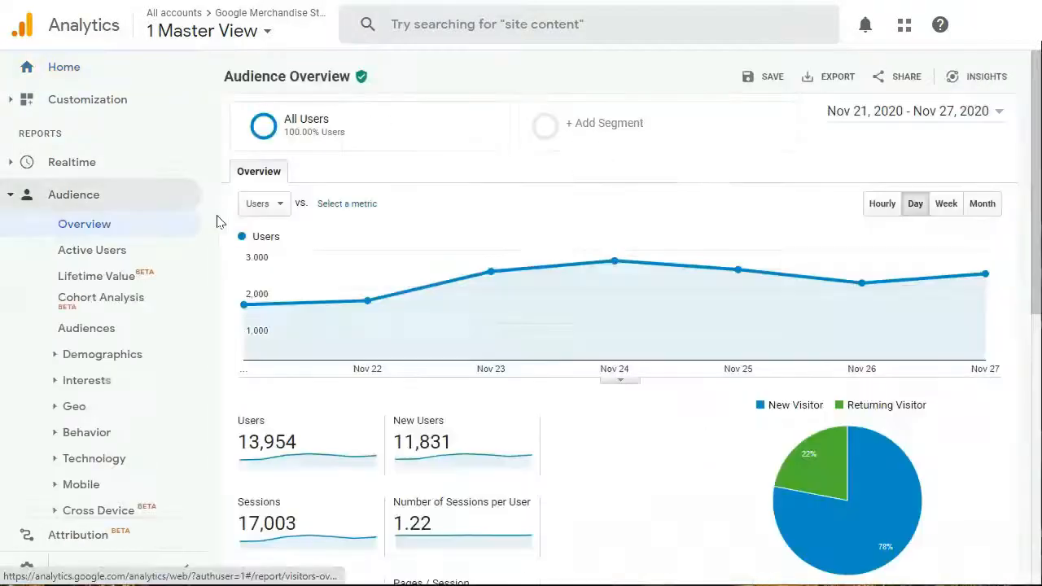
left_click(103, 355)
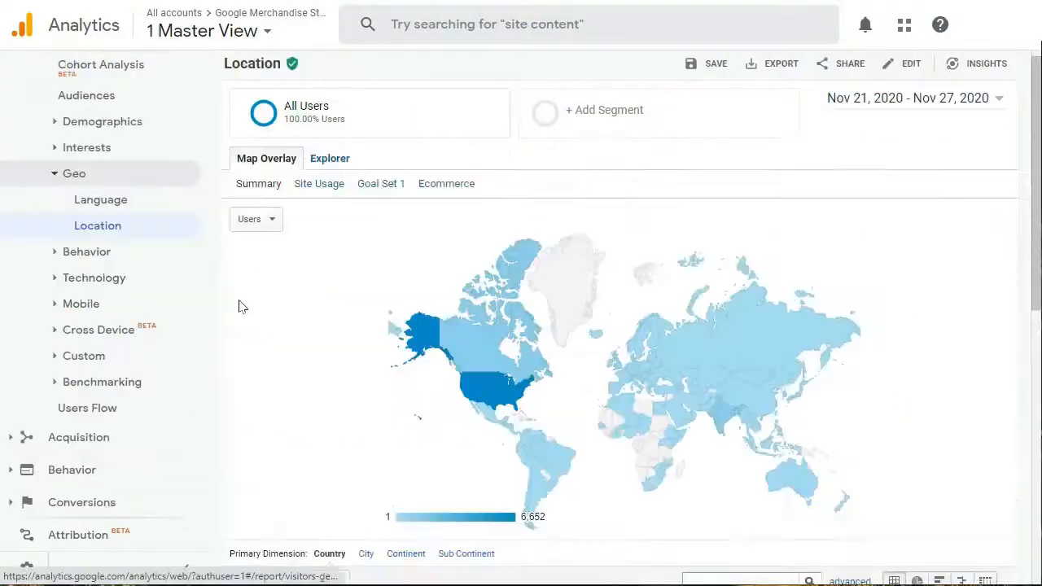
left_click(329, 157)
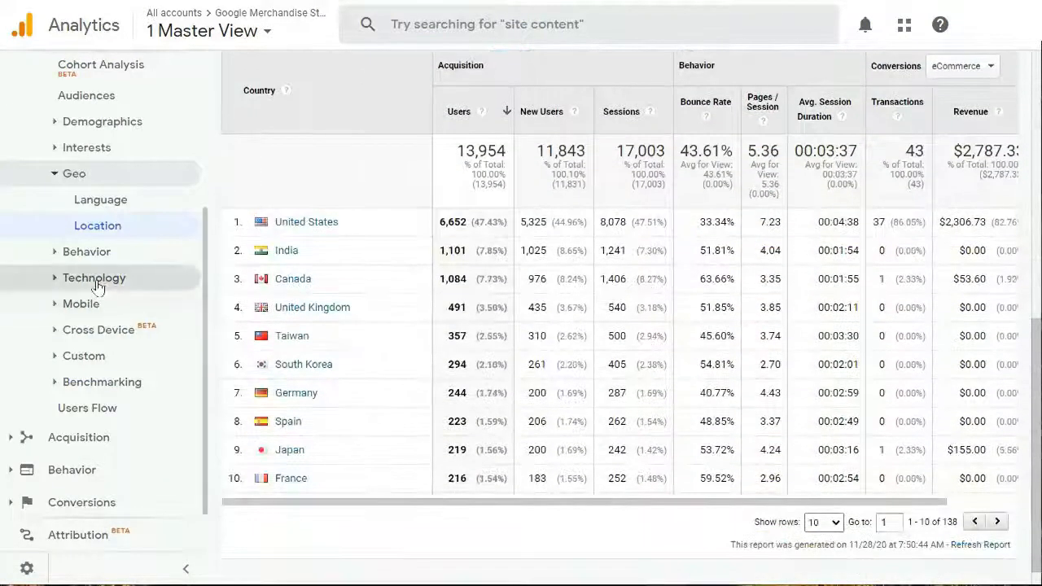
left_click(111, 251)
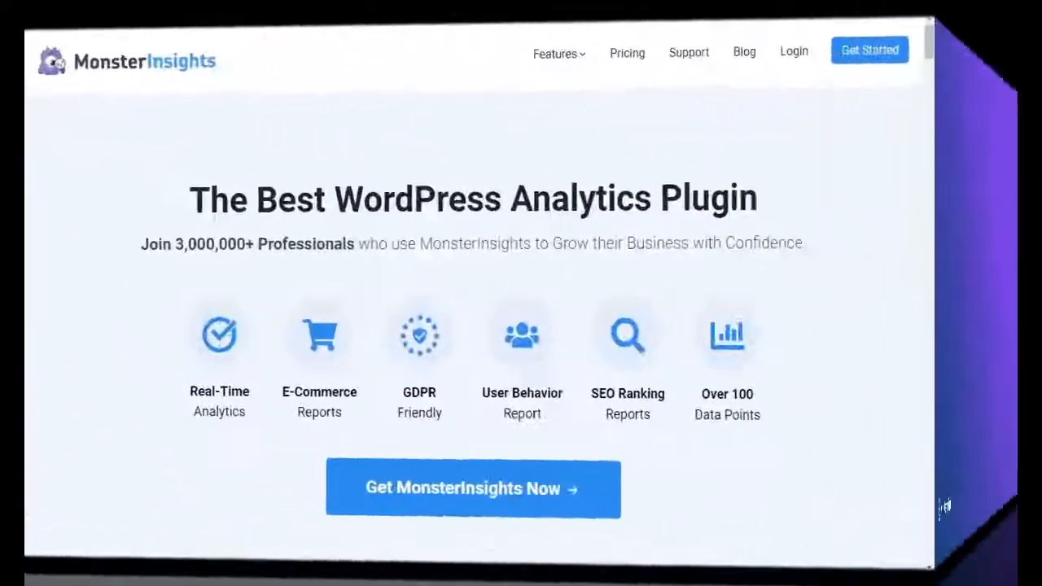
- Scroll the MonsterInsights homepage and through the Analytics Tracking feature list
scroll("down", 3)
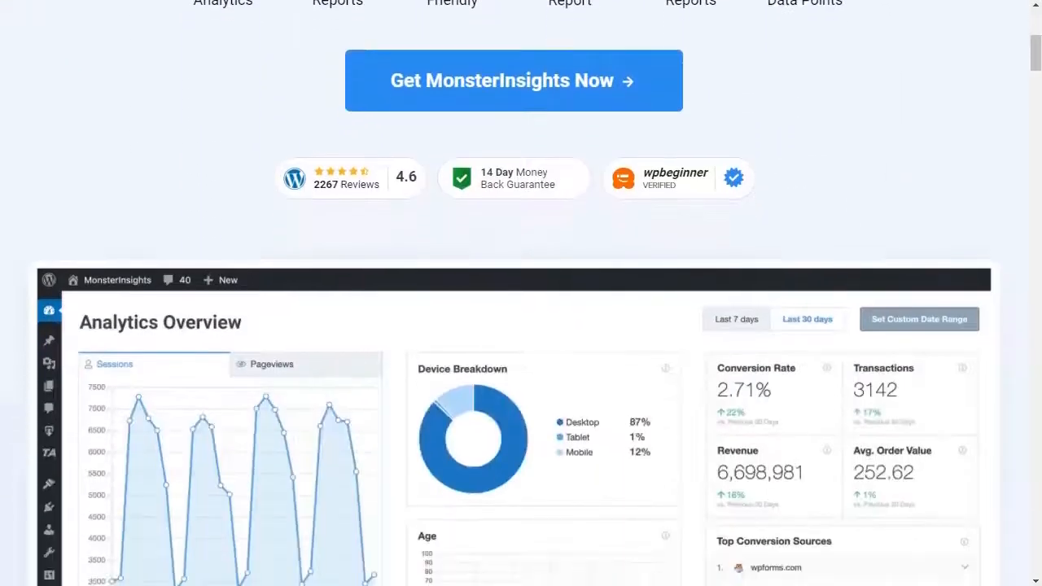
scroll("down", 3)
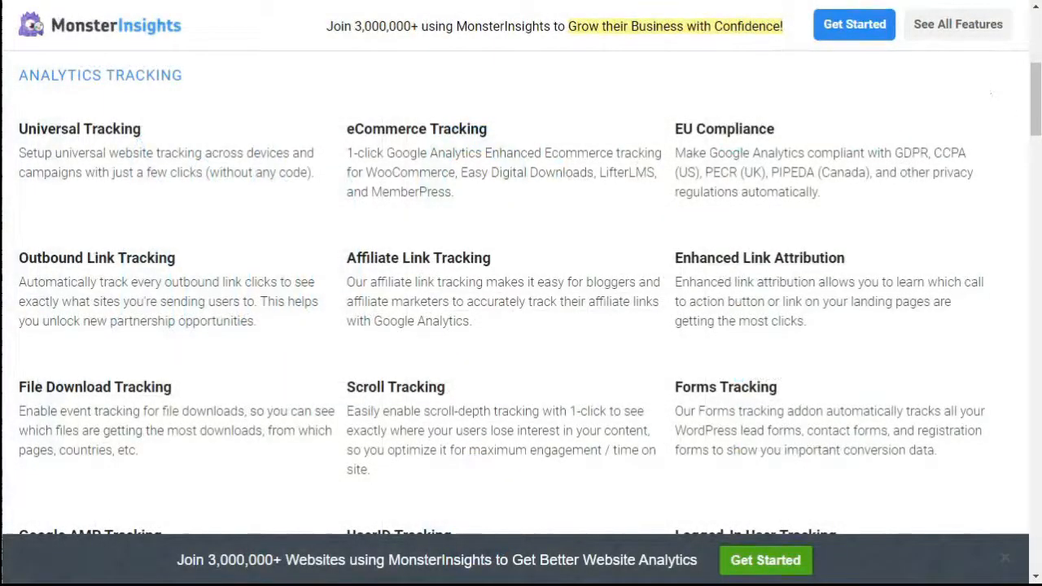
scroll("down", 3)
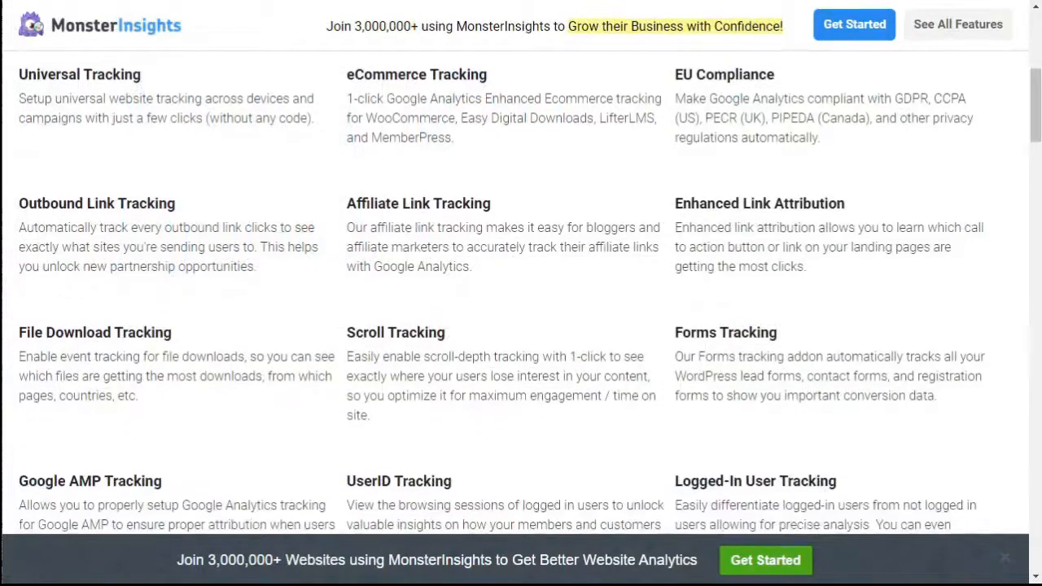
scroll("down", 3)
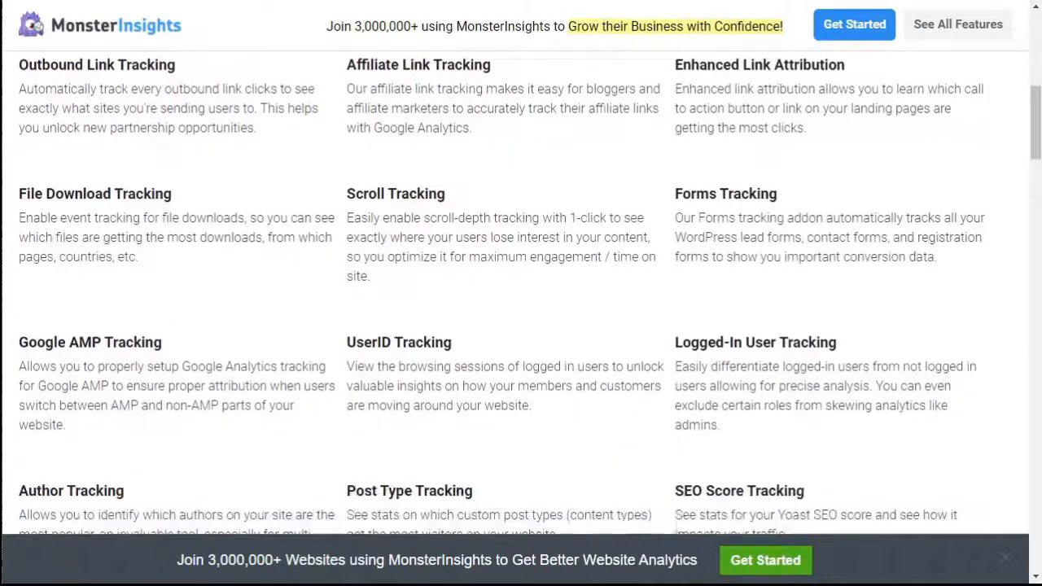
scroll("down", 3)
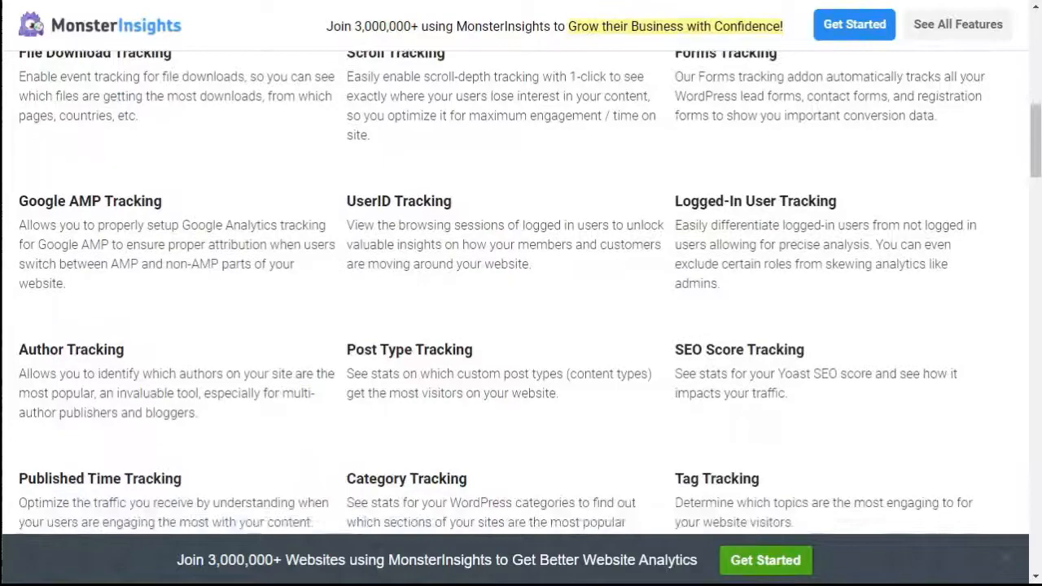
scroll("down", 3)
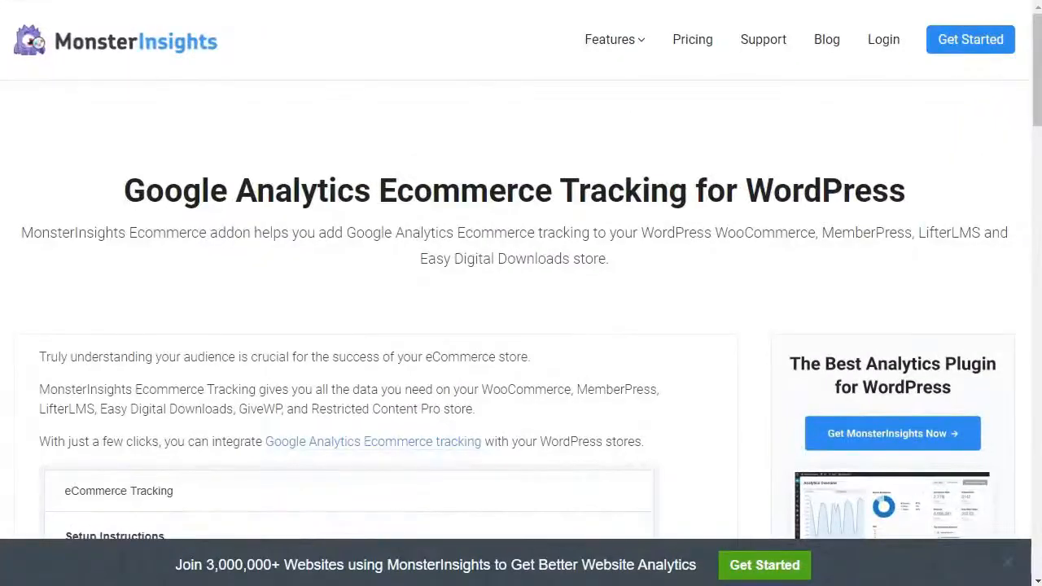
- Scroll through the eCommerce Tracking page and down to the Integrations list with WooCommerce and WPForms
scroll("down", 3)
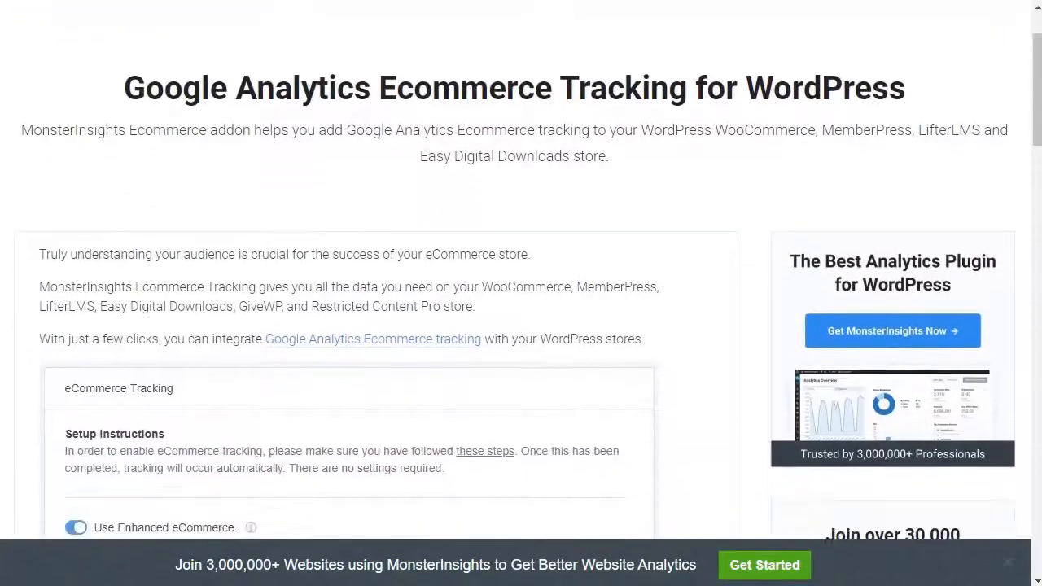
scroll("down", 3)
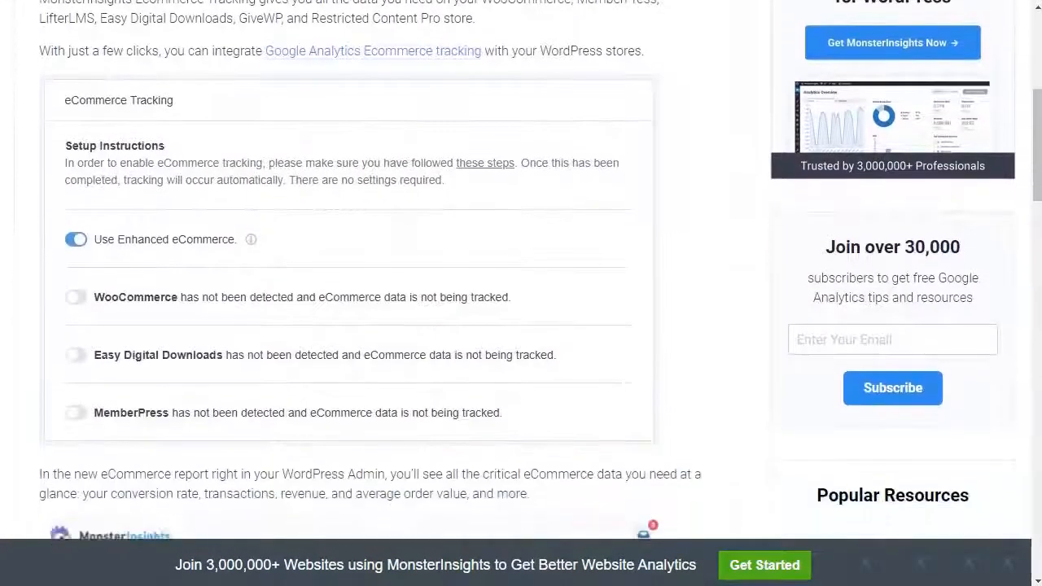
scroll("down", 3)
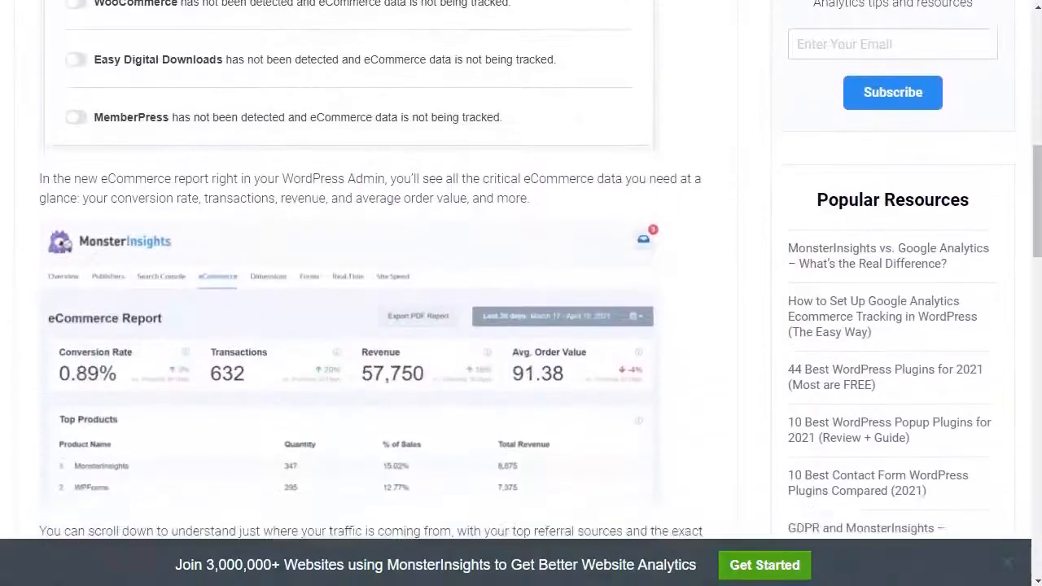
scroll("down", 3)
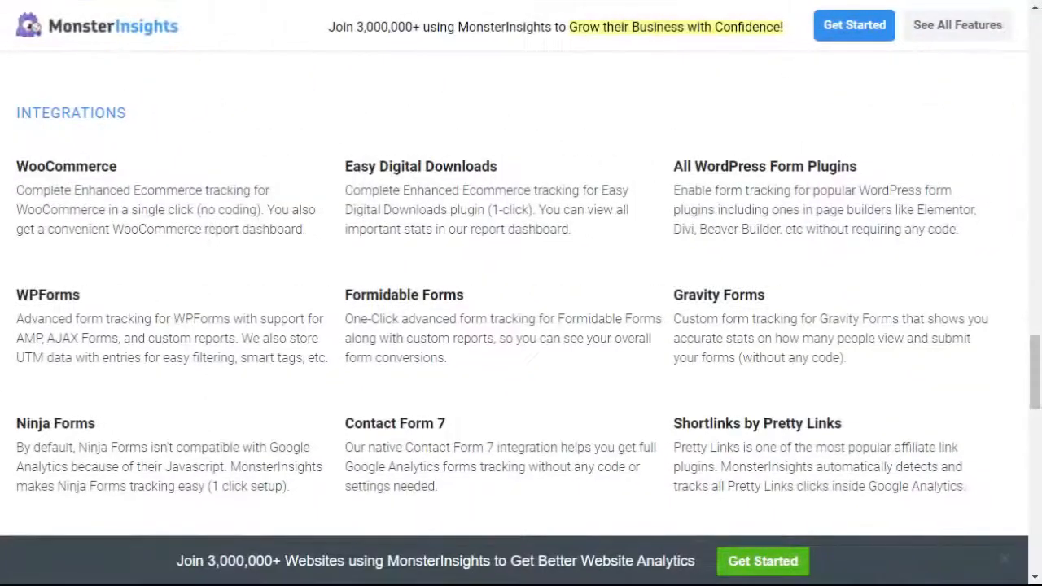
scroll("down", 3)
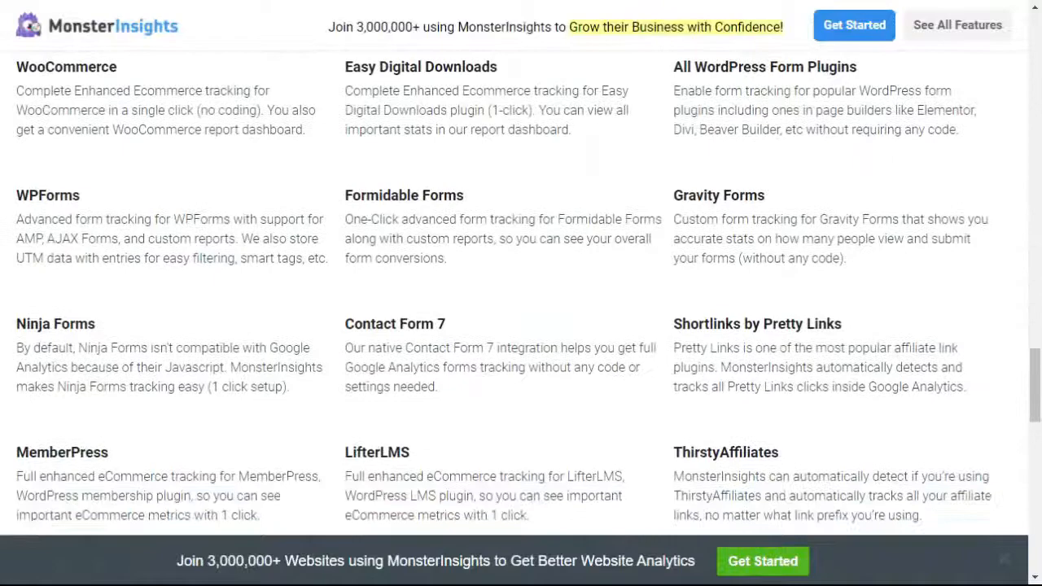
scroll("down", 3)
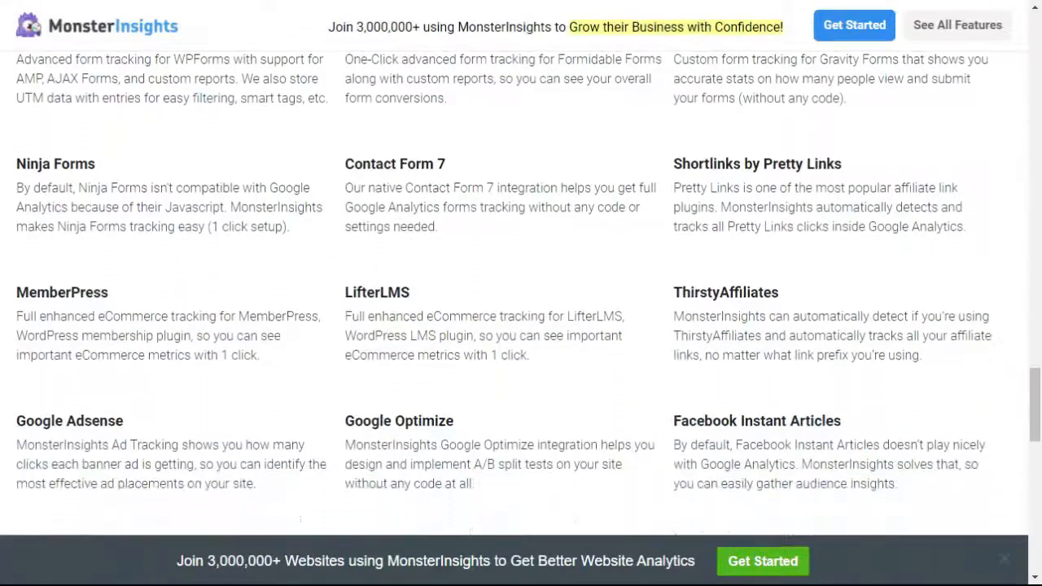
scroll("down", 3)
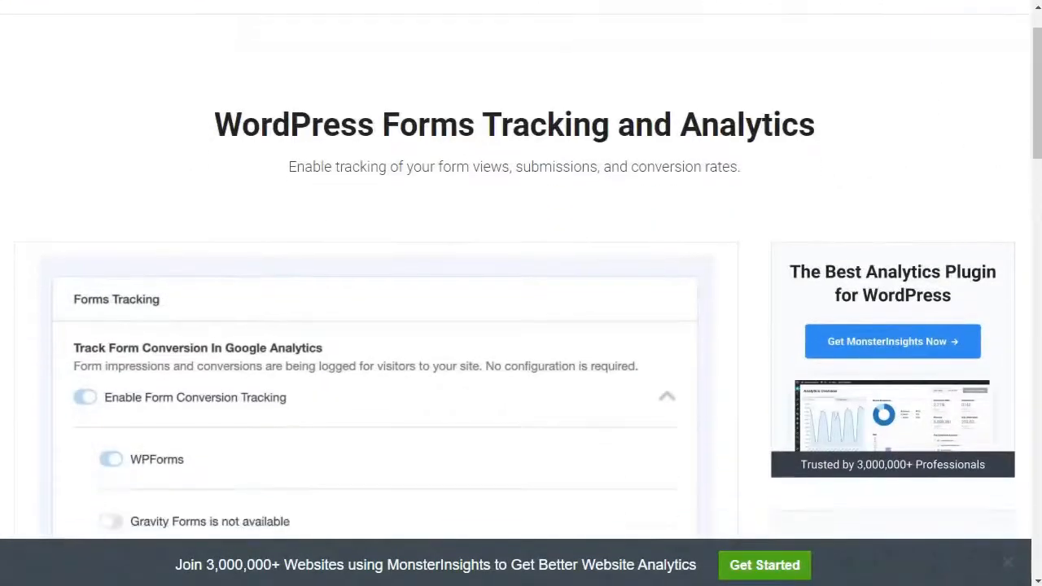
- Scroll through the WordPress Forms Tracking settings on the forms analytics page
scroll("down", 3)
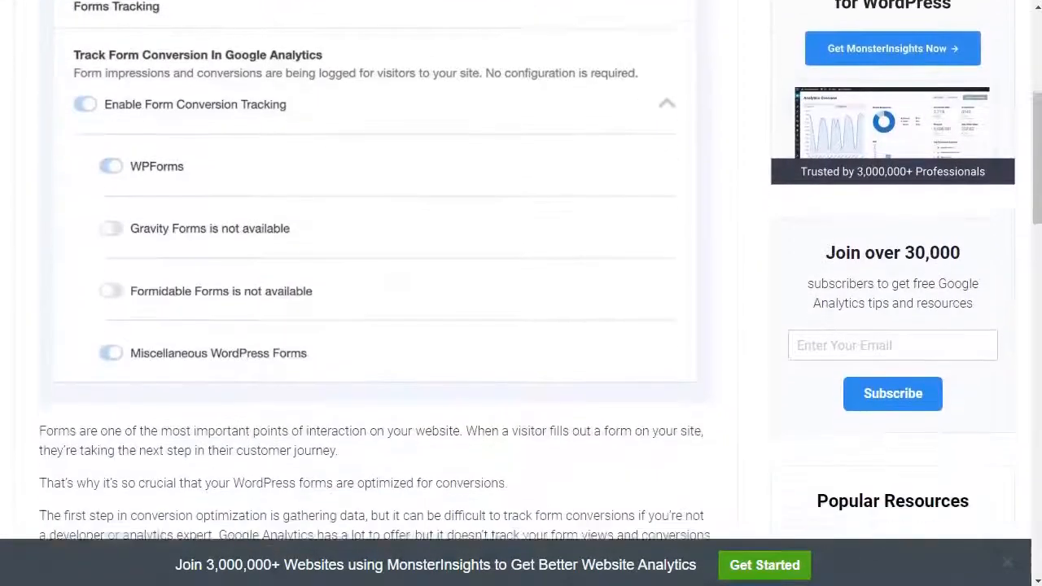
scroll("down", 3)
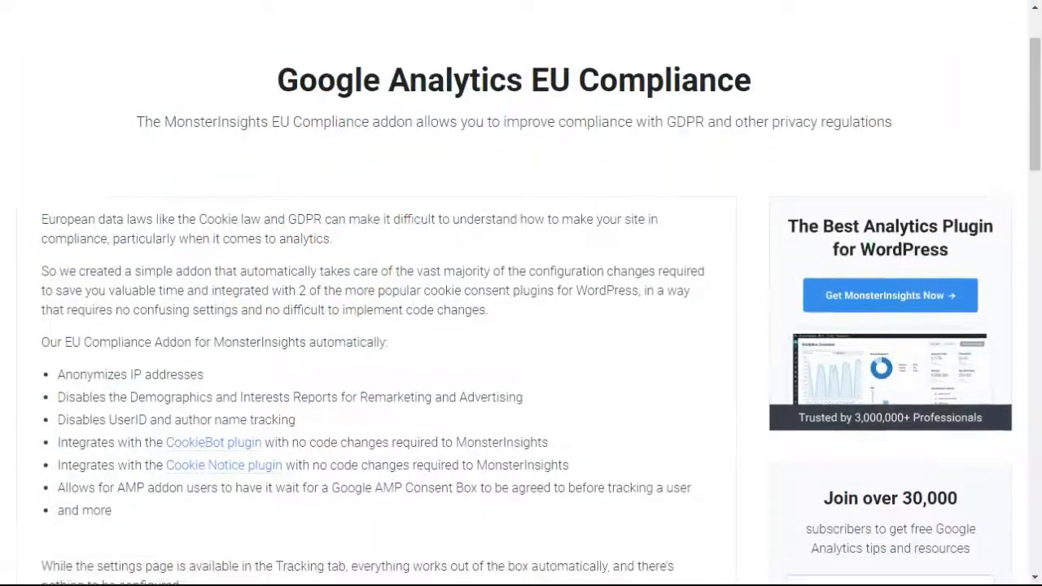
- Scroll through the EU Compliance addon's IP anonymization and GDPR feature list
scroll("down", 3)
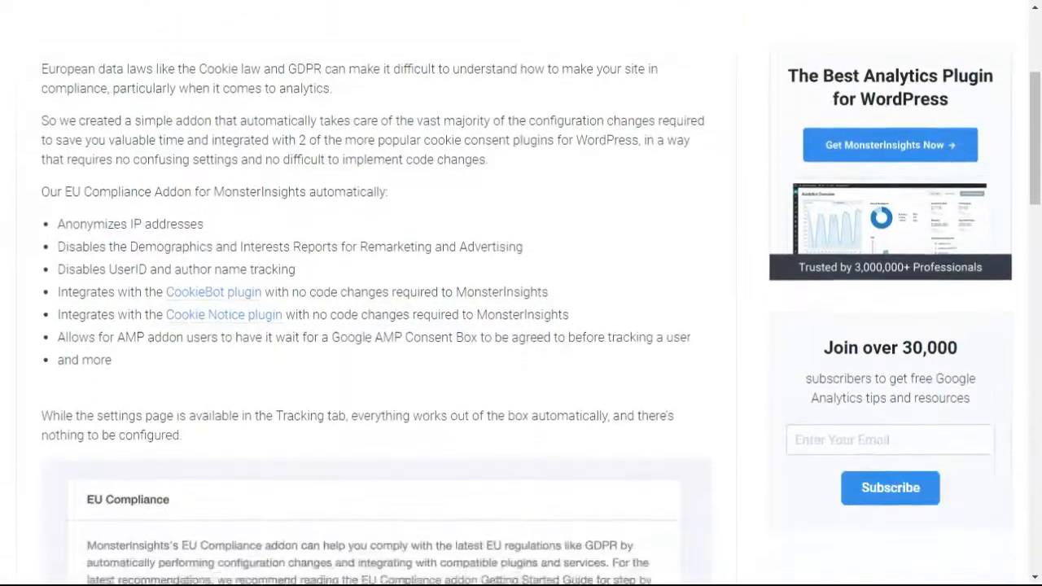
scroll("down", 3)
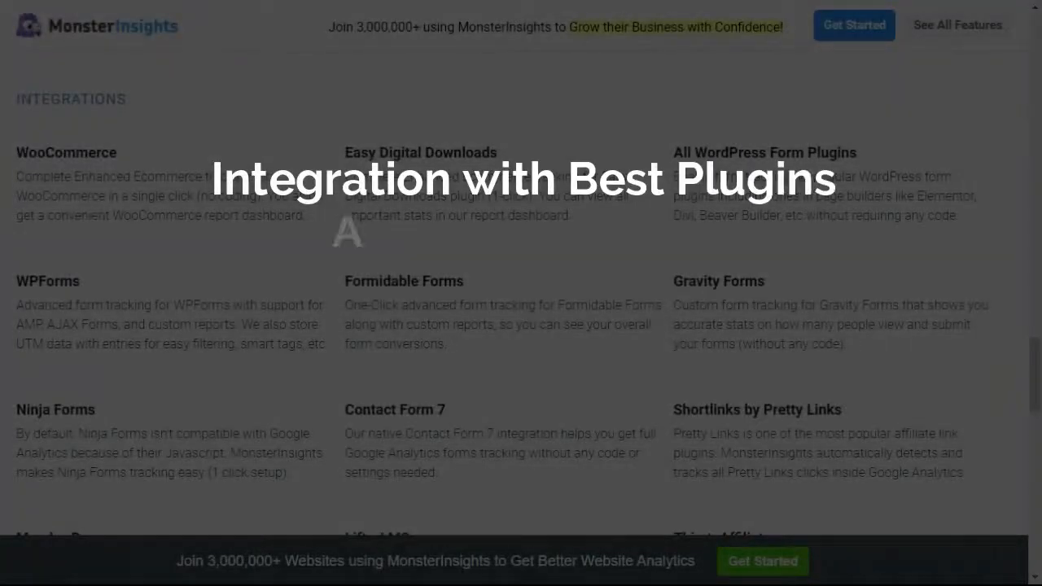
scroll("down", 3)
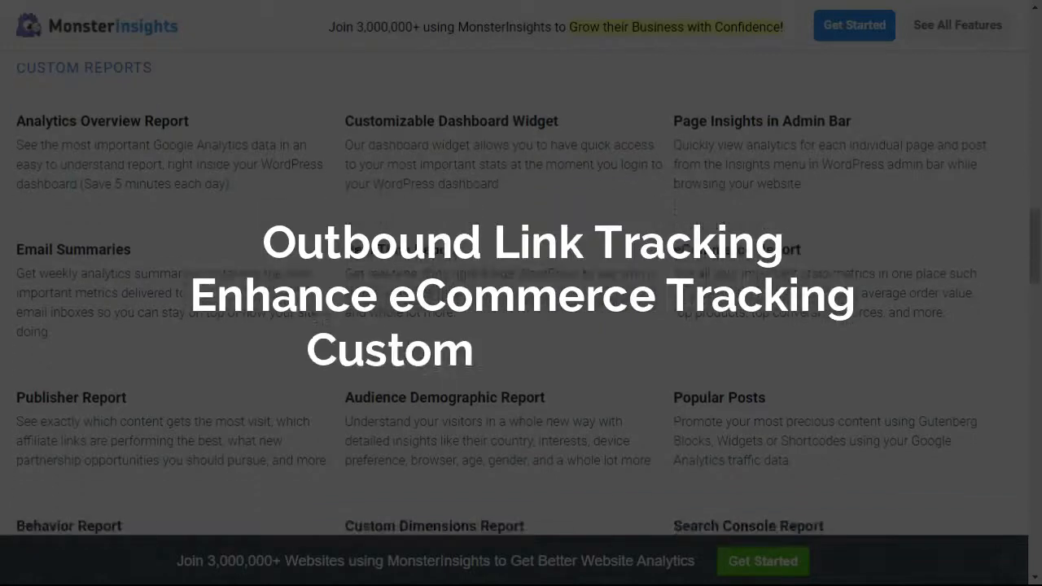
scroll("down", 3)
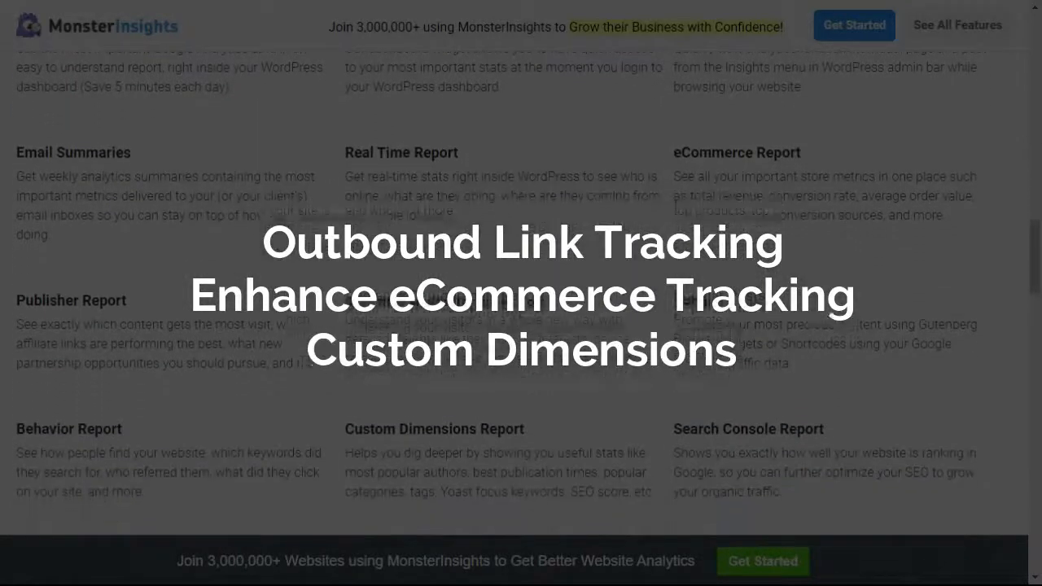
scroll("down", 3)
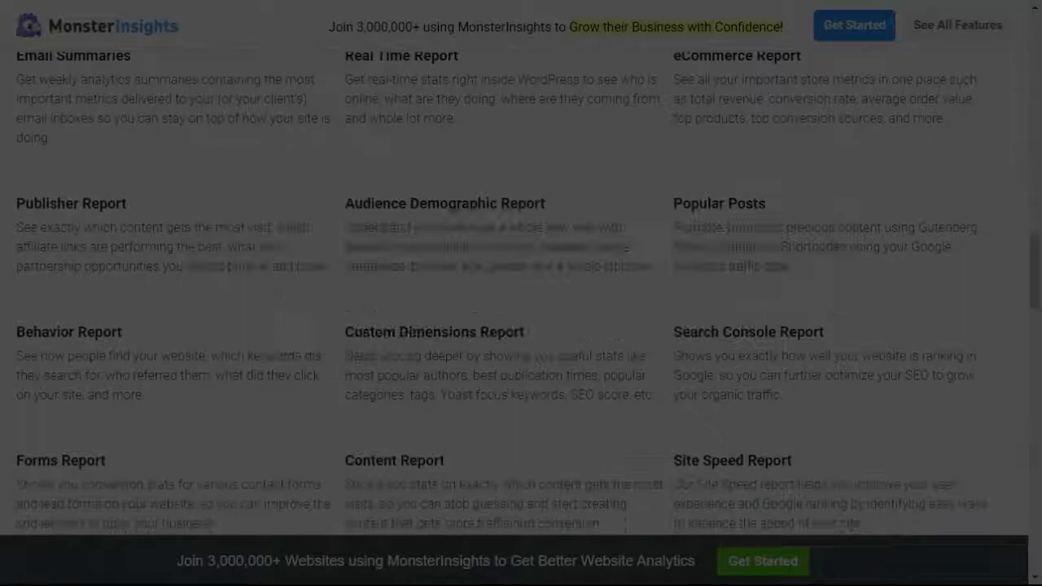
scroll("down", 3)
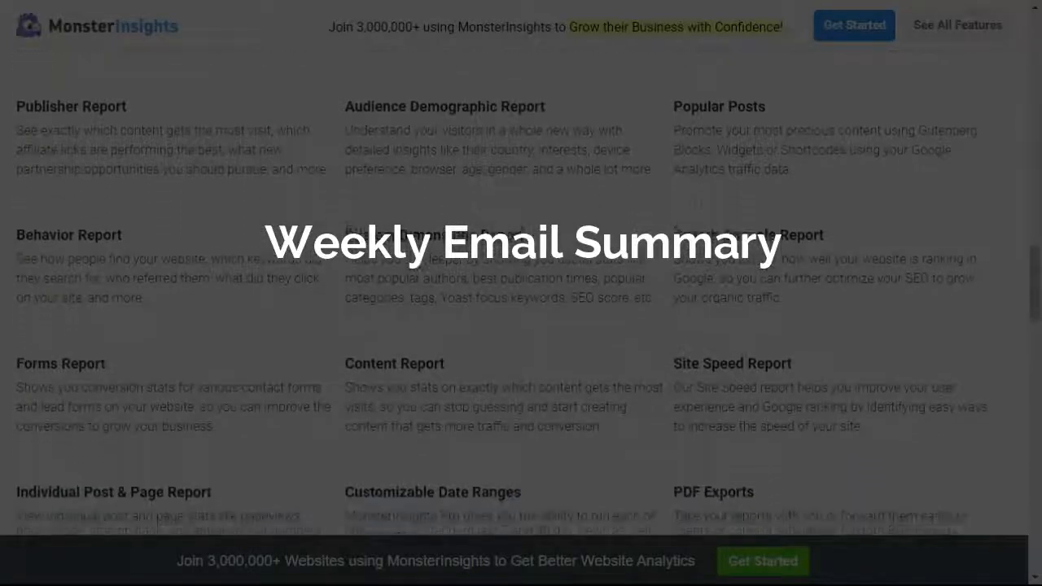
scroll("down", 3)
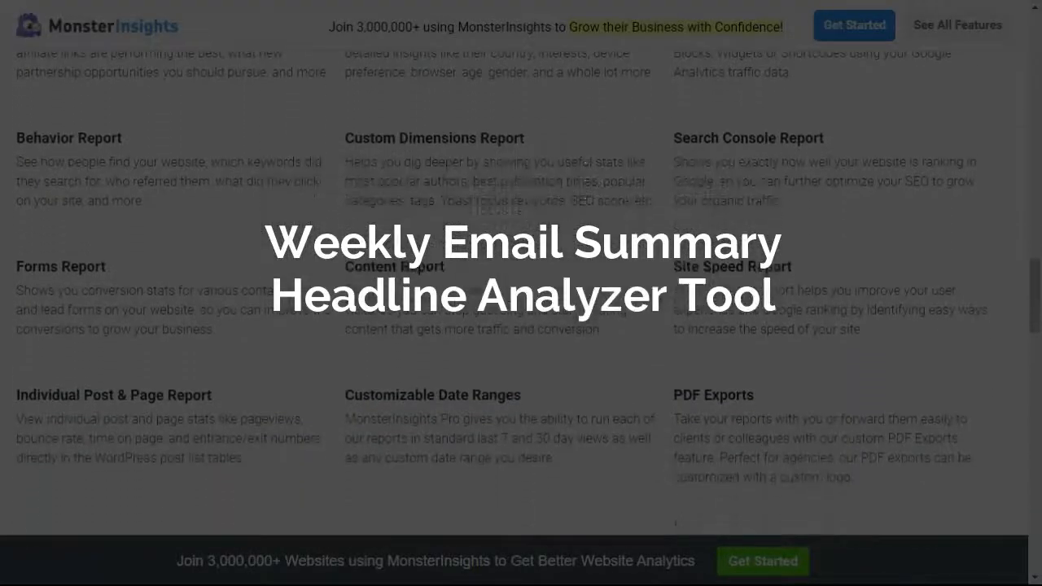
scroll("down", 3)
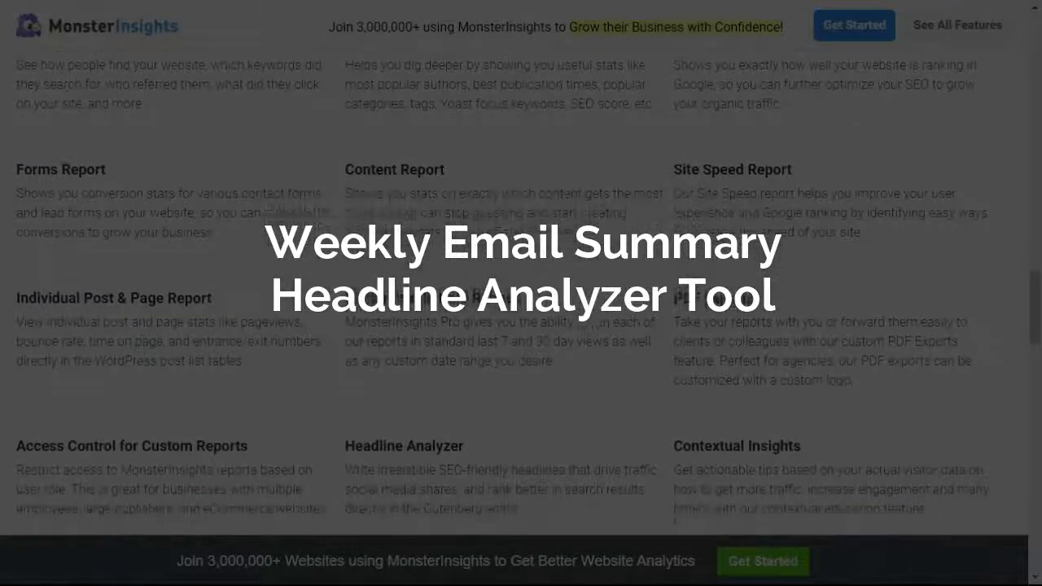
scroll("down", 3)
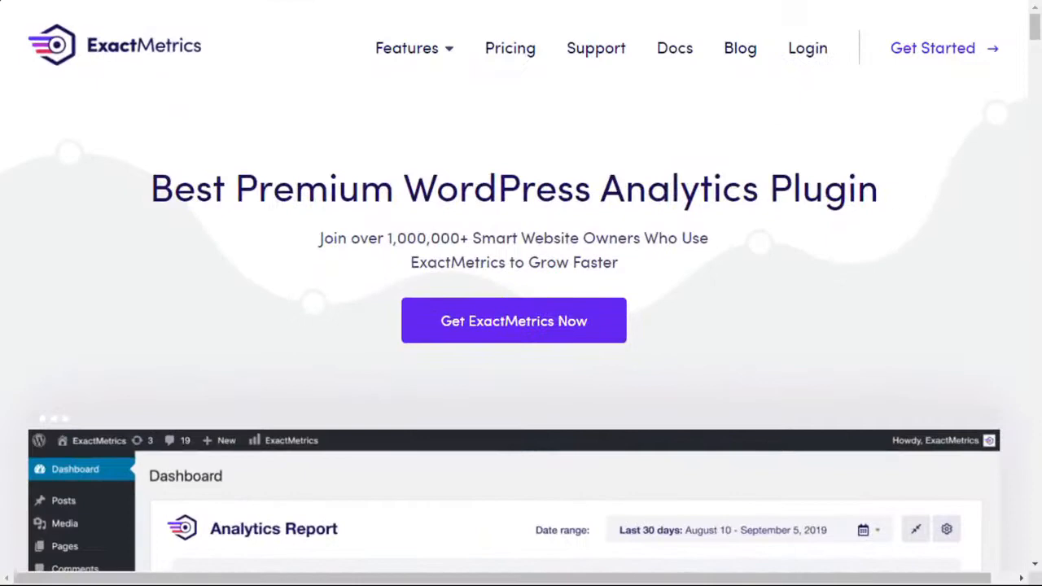
- Scroll the ExactMetrics homepage down to the Analytics Report dashboard screenshot
scroll("down", 3)
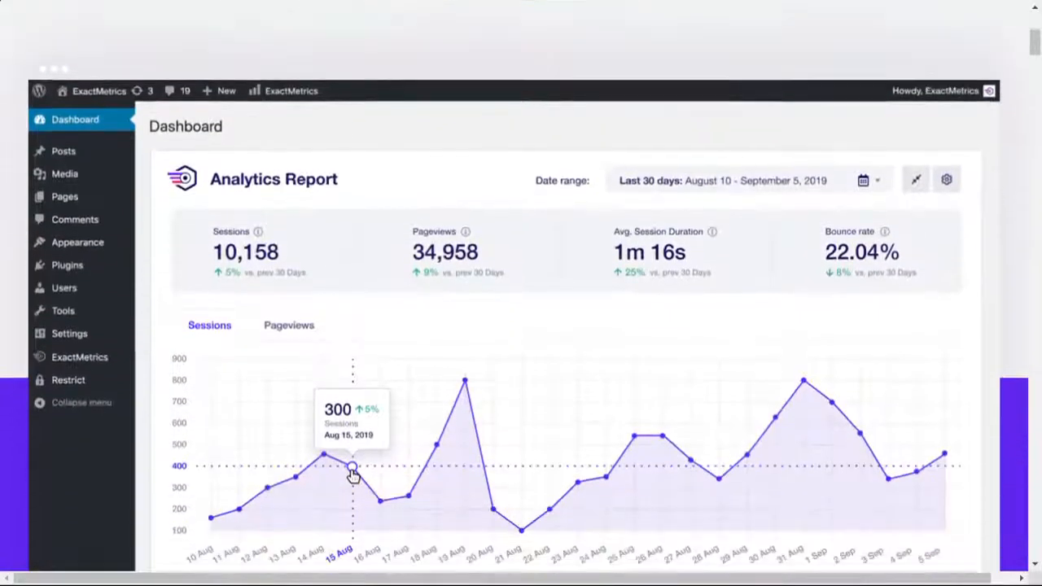
scroll("down", 3)
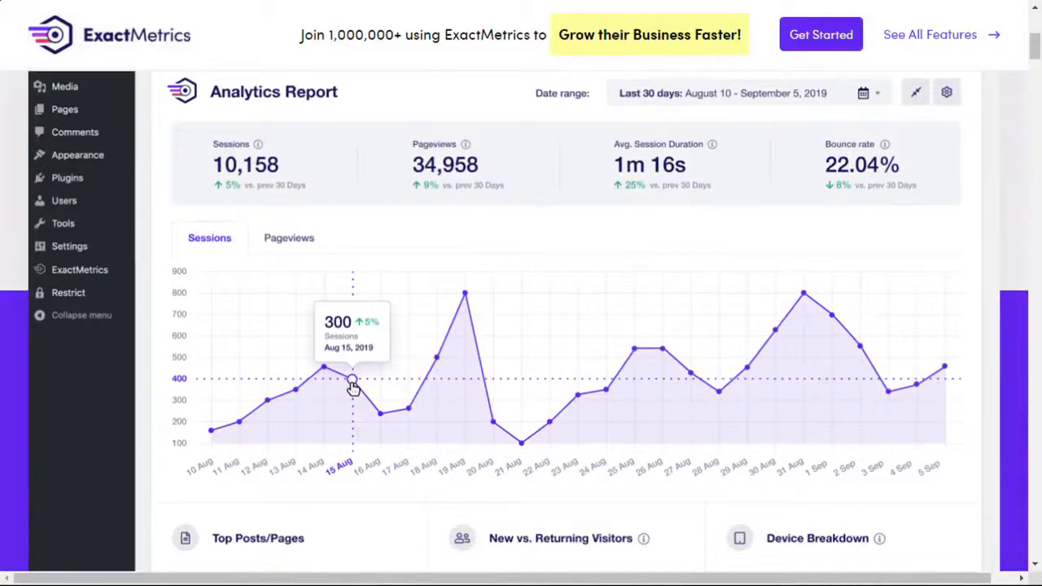
scroll("down", 3)
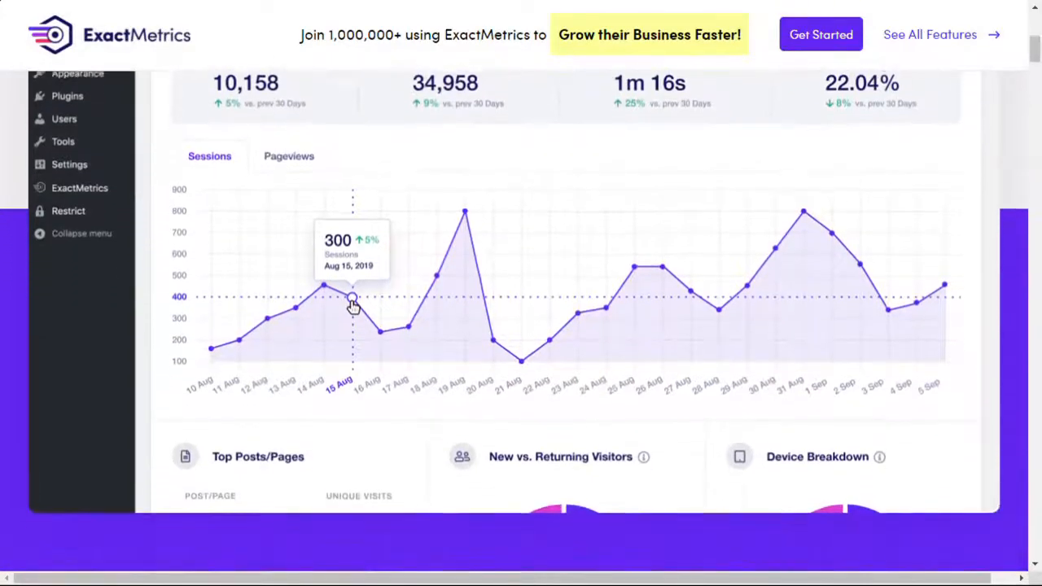
scroll("down", 3)
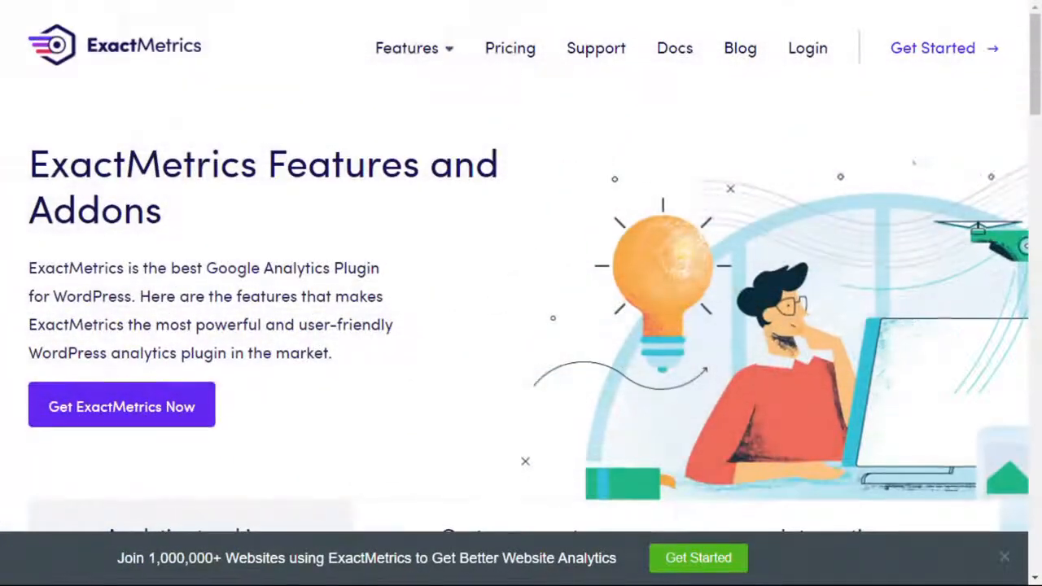
- Scroll through ExactMetrics' full Analytics tracking feature grid on the Features and Addons page
scroll("down", 3)
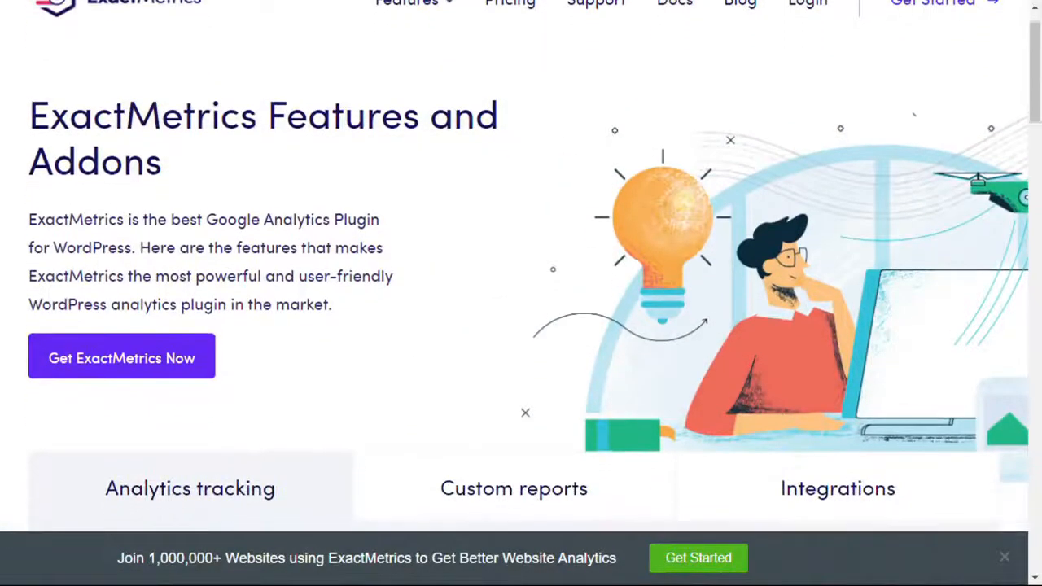
scroll("down", 3)
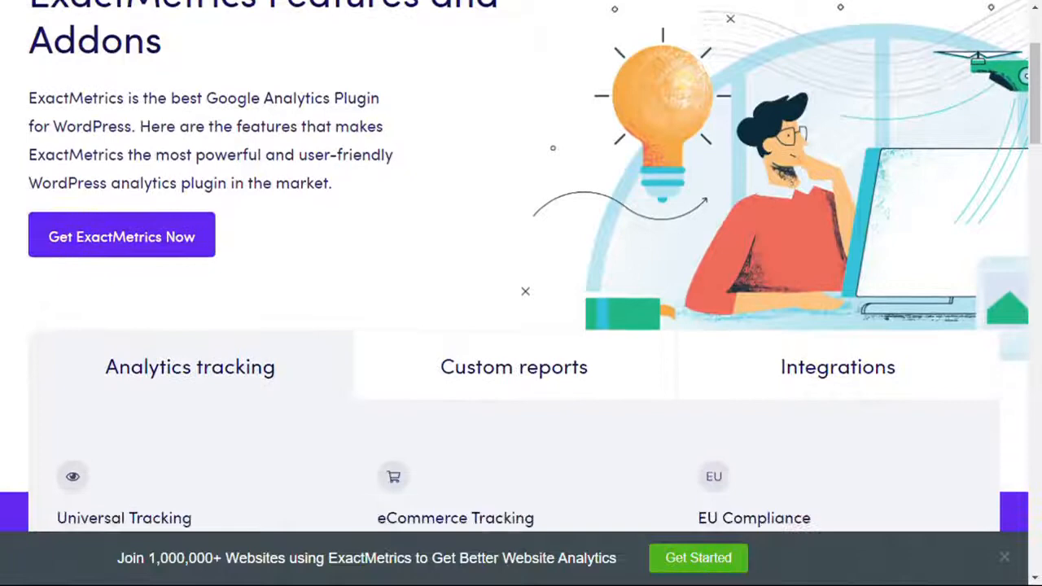
scroll("down", 3)
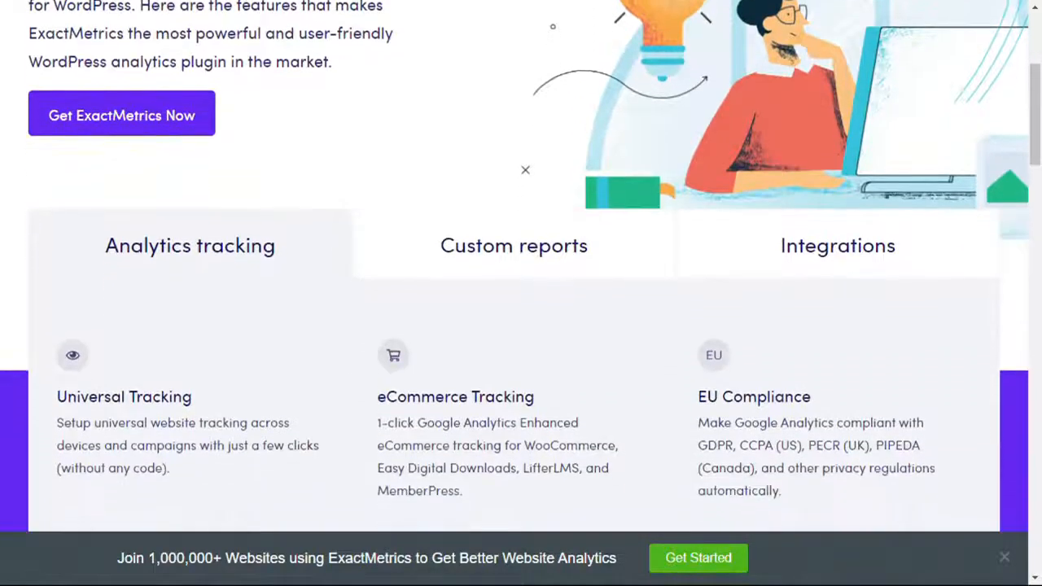
scroll("down", 3)
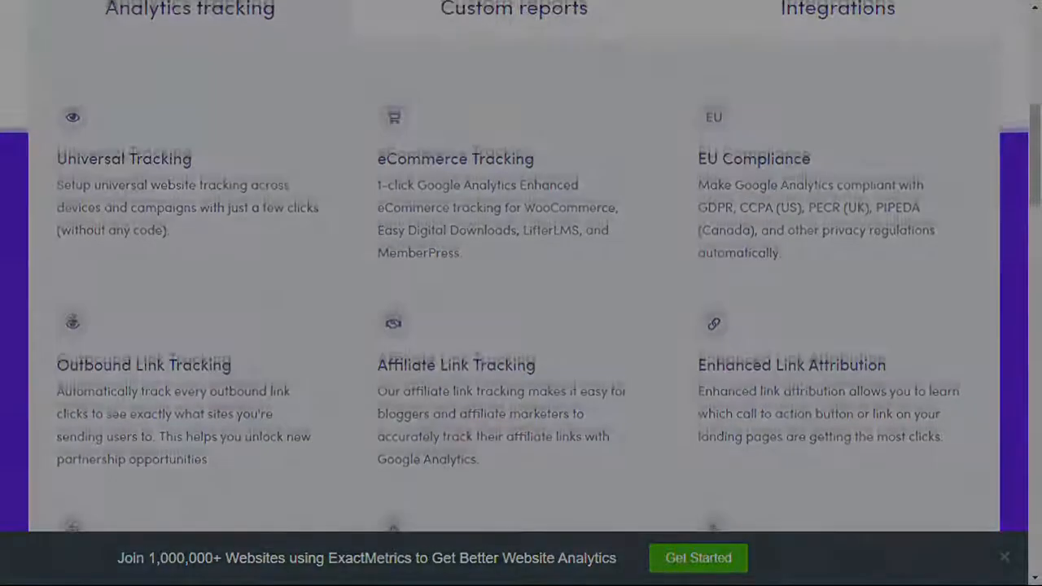
scroll("down", 3)
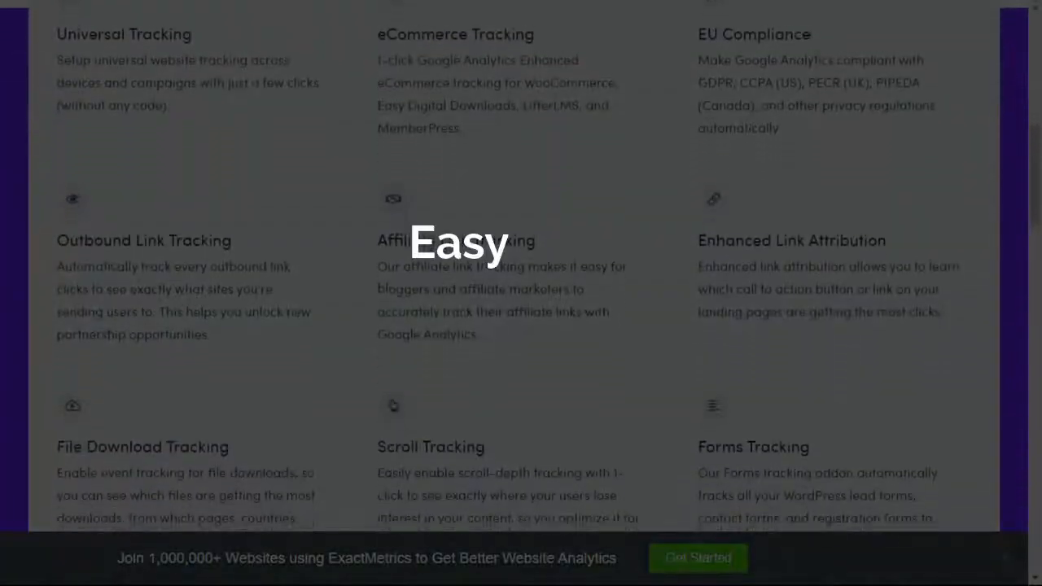
scroll("down", 3)
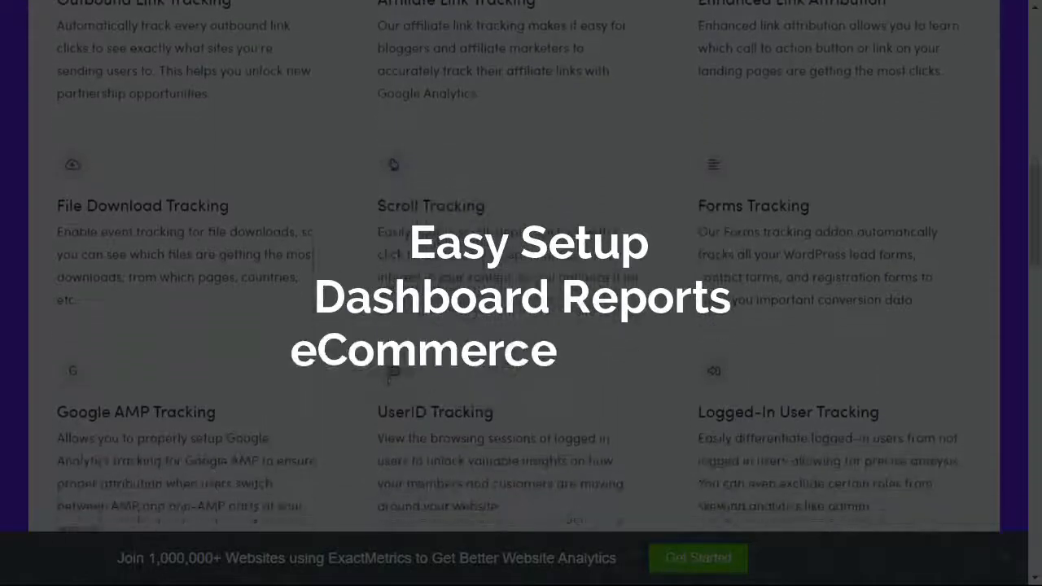
scroll("down", 3)
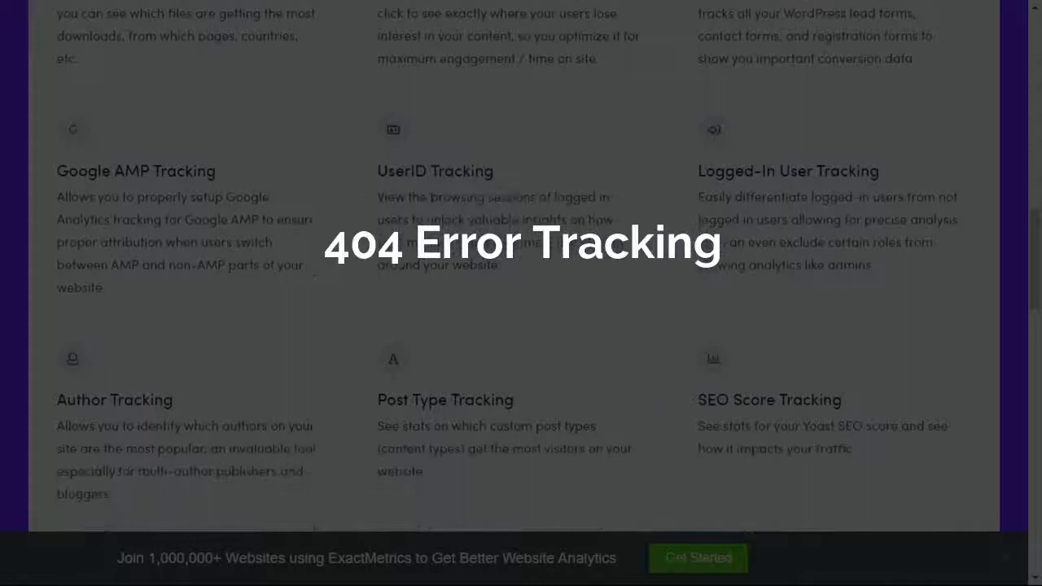
scroll("down", 3)
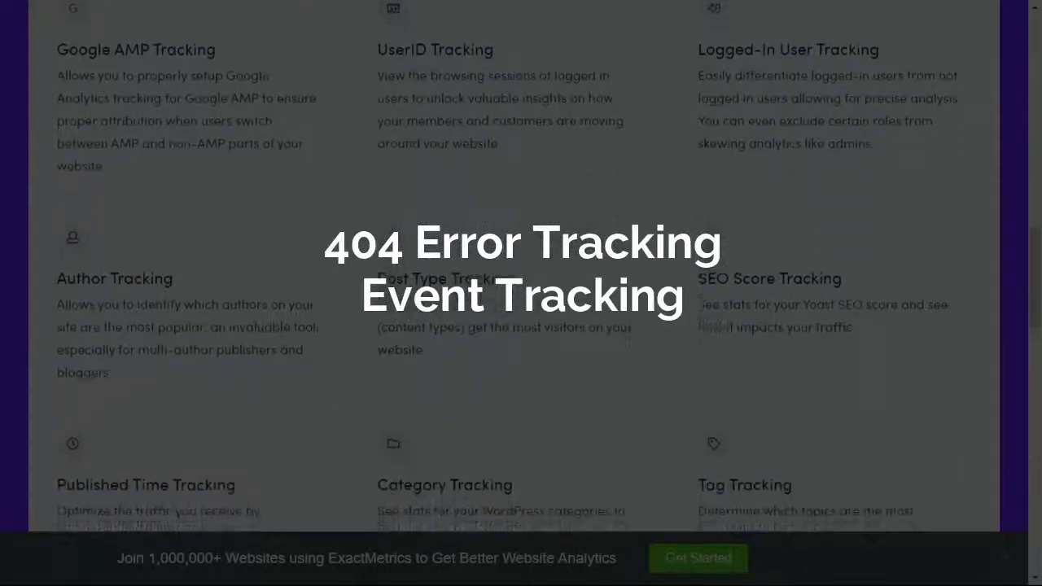
scroll("down", 3)
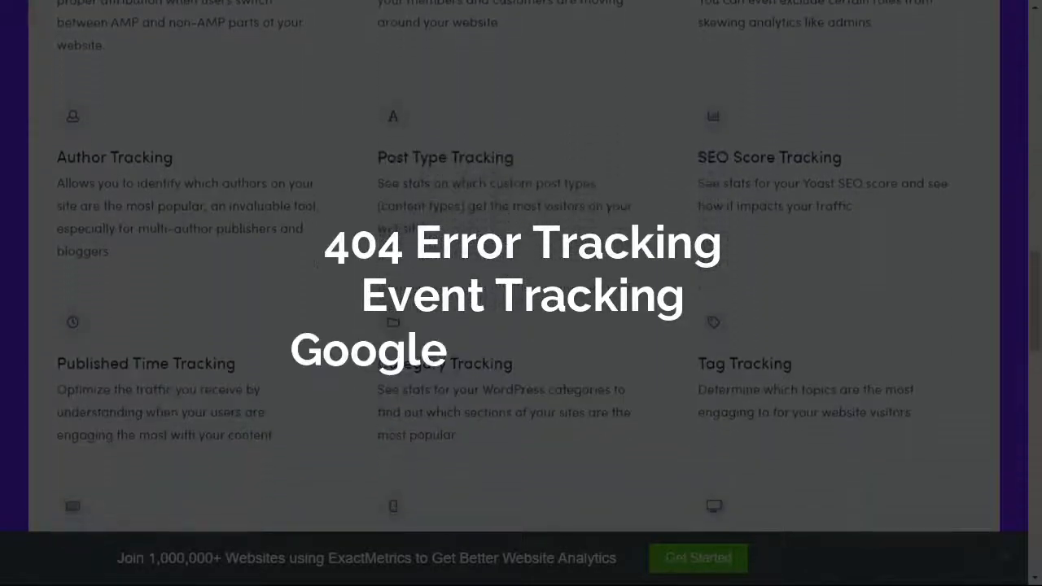
scroll("down", 3)
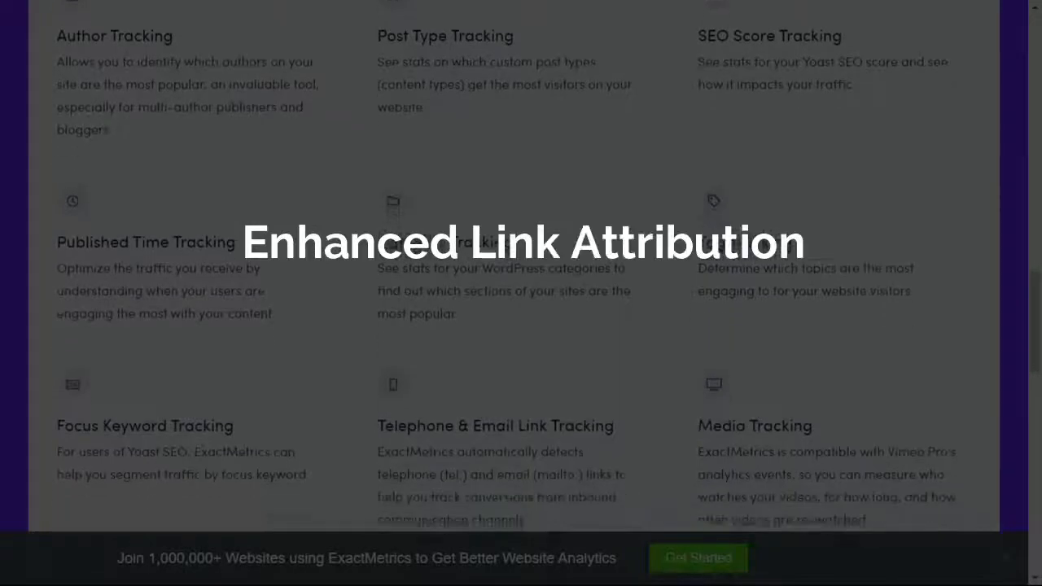
scroll("down", 3)
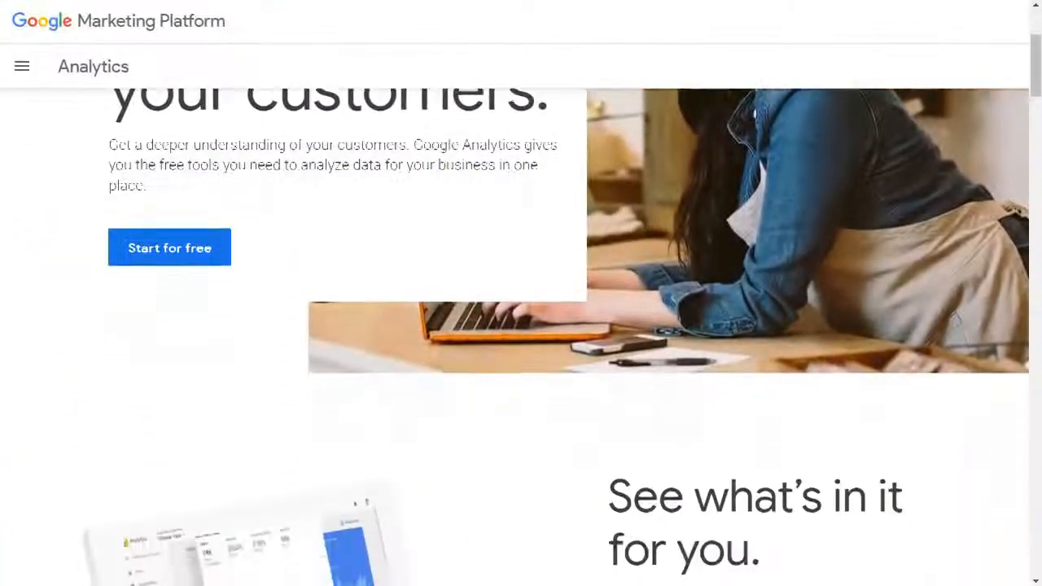
- Scroll through the Google Marketing Platform Analytics benefits to the finer-points features section
scroll("down", 3)
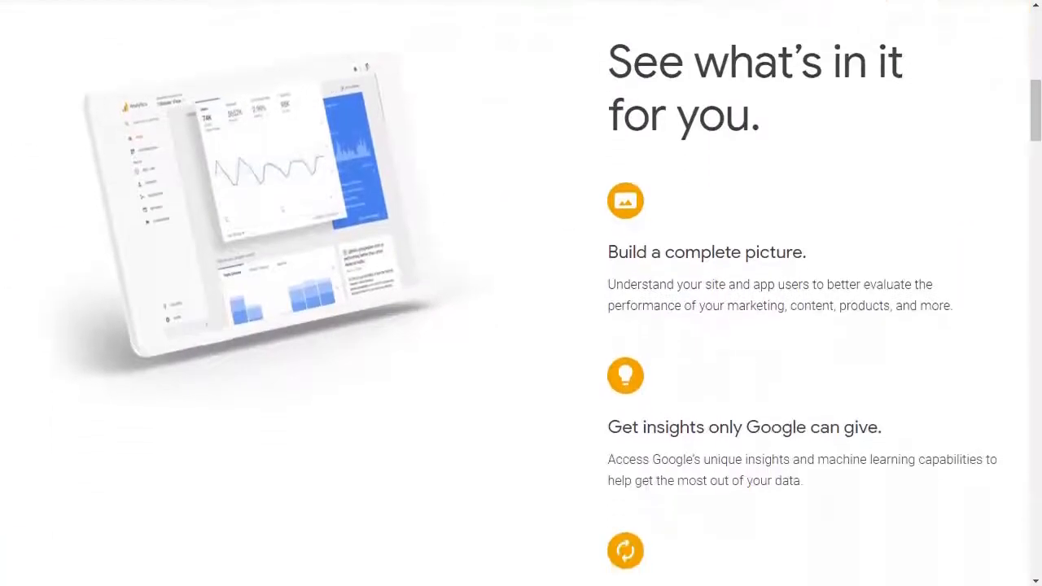
scroll("down", 3)
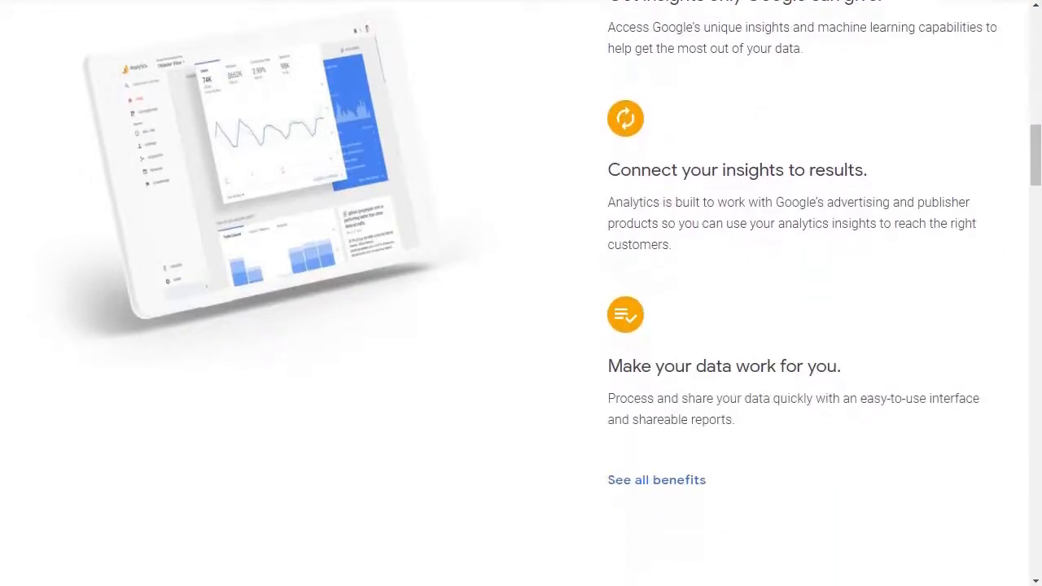
scroll("down", 3)
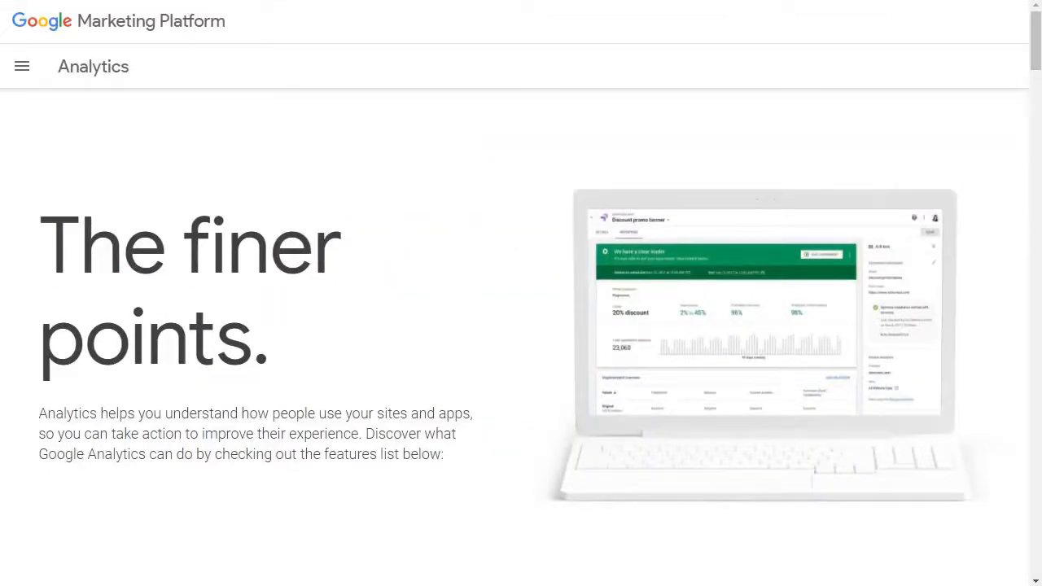
scroll("down", 3)
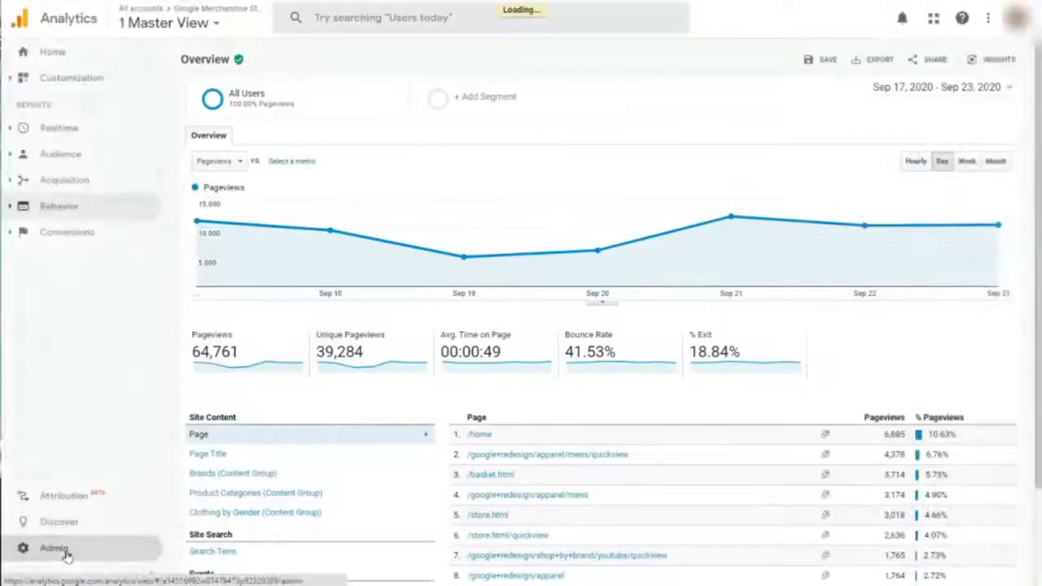
- Show the Behavior Overview pageviews report for the Master View with its site content table
left_click(53, 547)
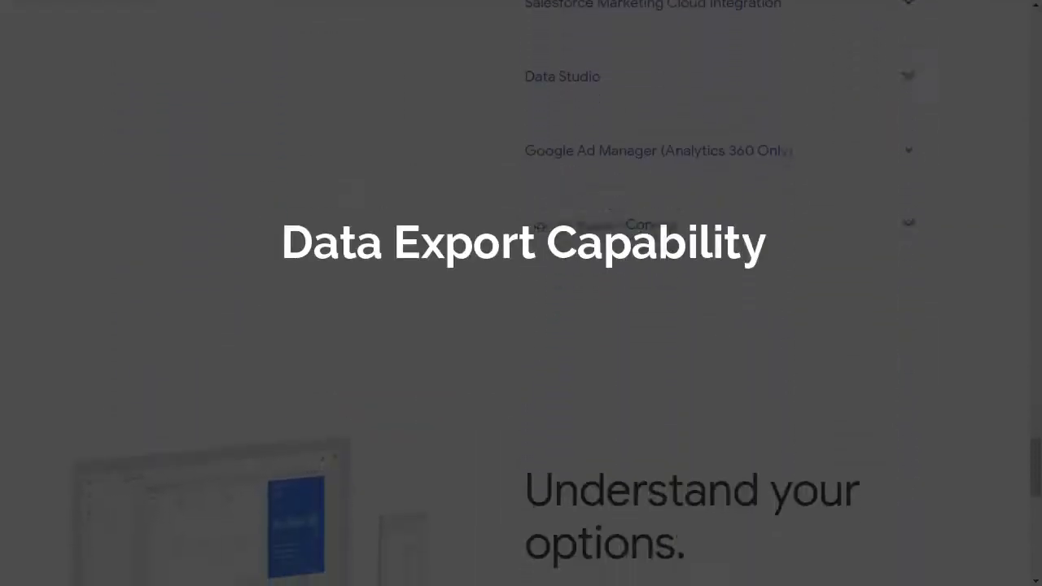
- Scroll the Analytics features page past integrations like Data Studio and Compare Versions
scroll("down", 3)
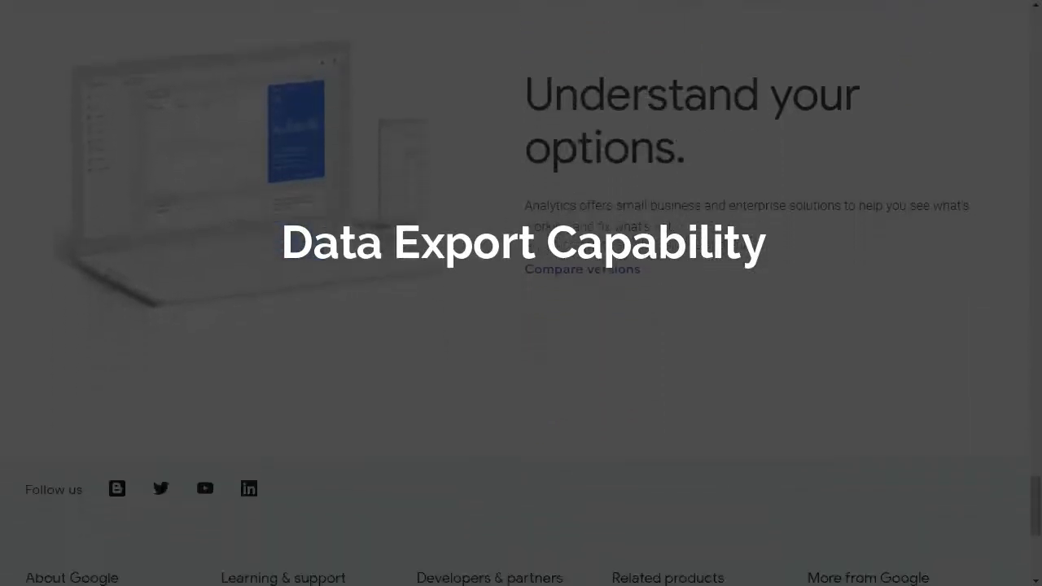
scroll("down", 3)
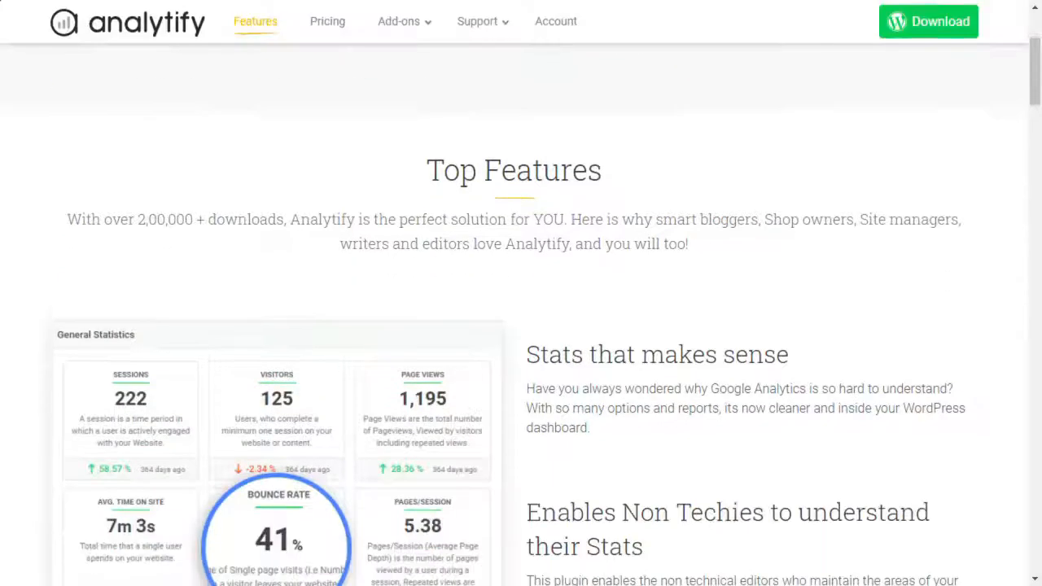
- Scroll past Stats, Page Level Analytics, Social Media and Real Time Stats to Frontend Reporting
scroll("down", 3)
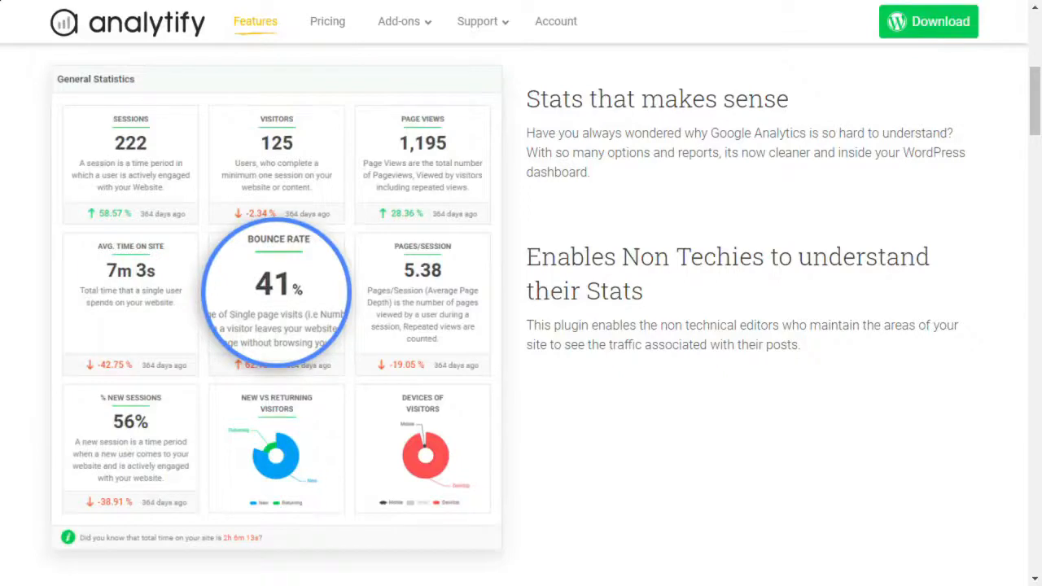
scroll("down", 3)
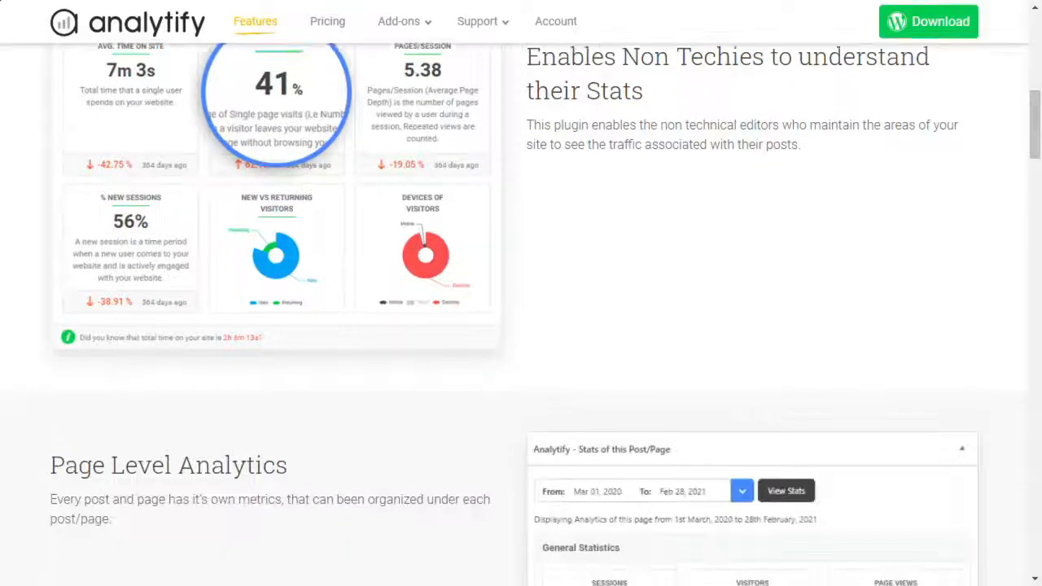
scroll("down", 3)
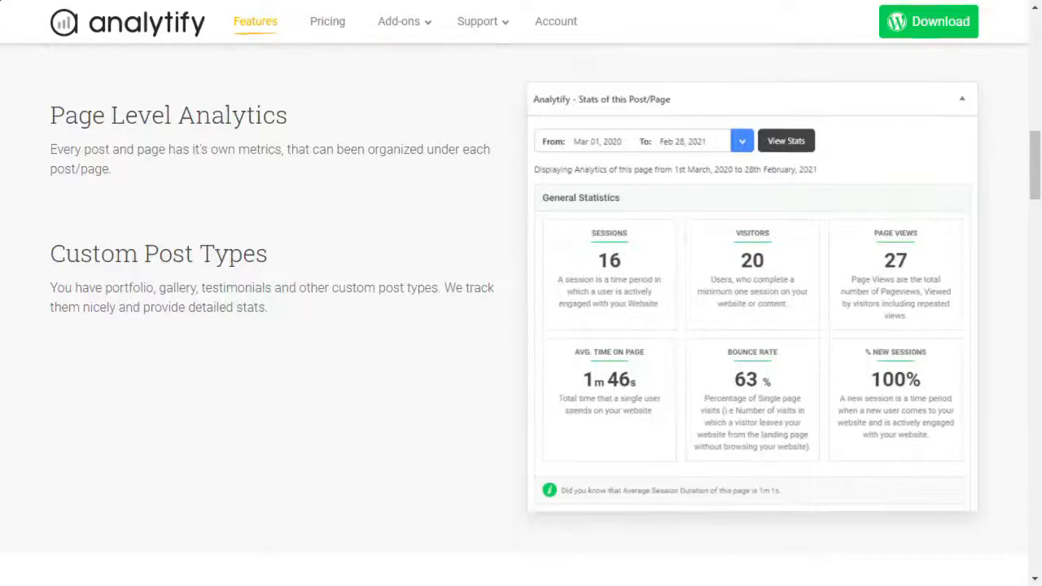
scroll("down", 3)
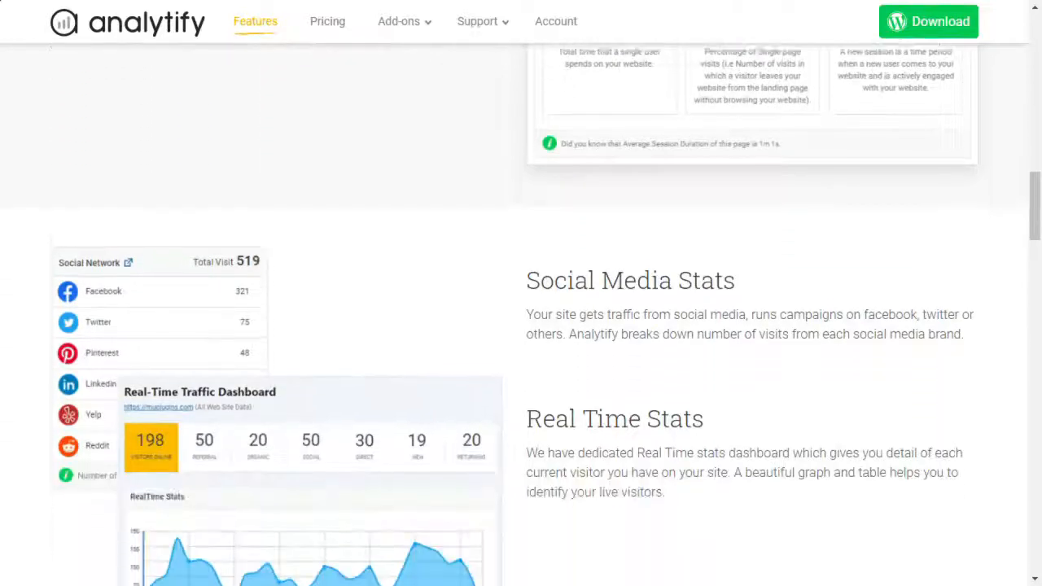
scroll("down", 3)
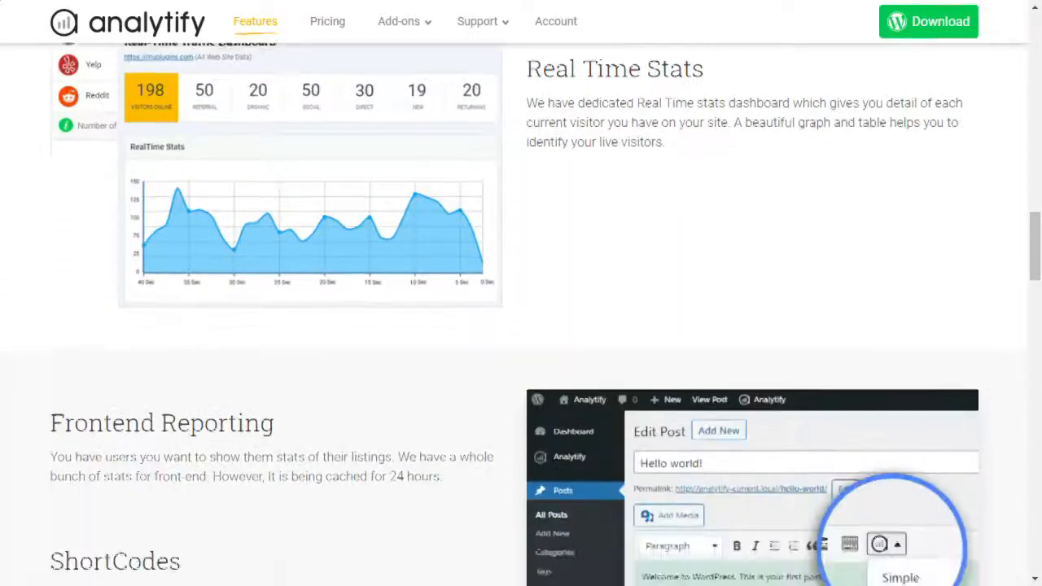
scroll("down", 3)
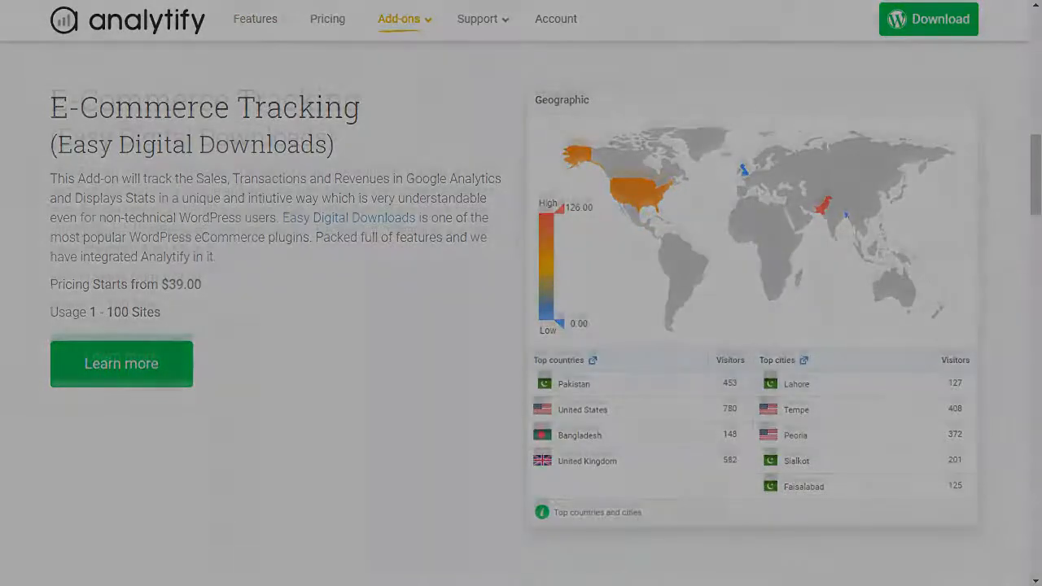
- Scroll the add-ons from E-Commerce Tracking past Campaigns to Email Notifications
scroll("down", 3)
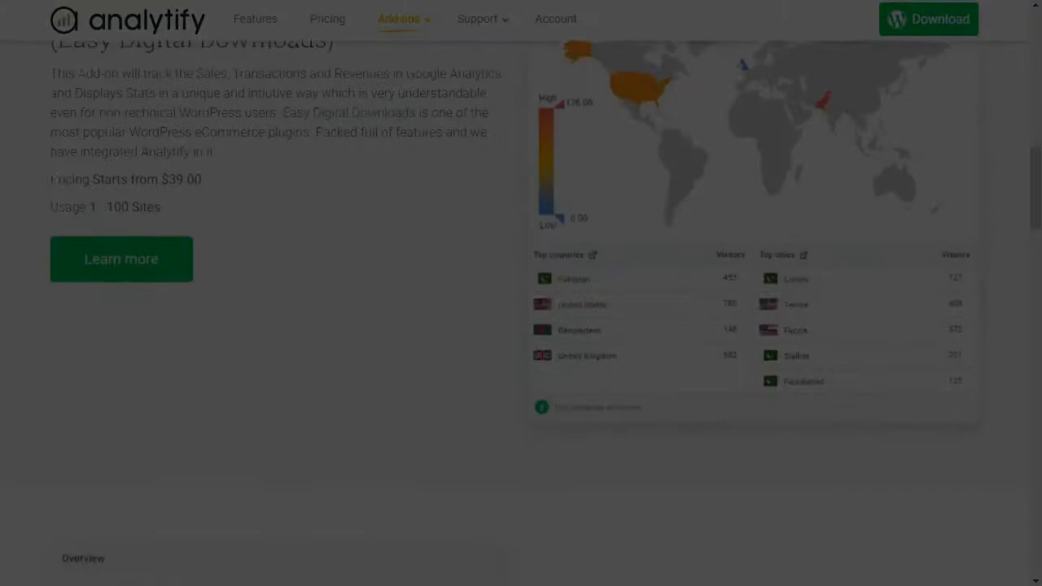
scroll("down", 3)
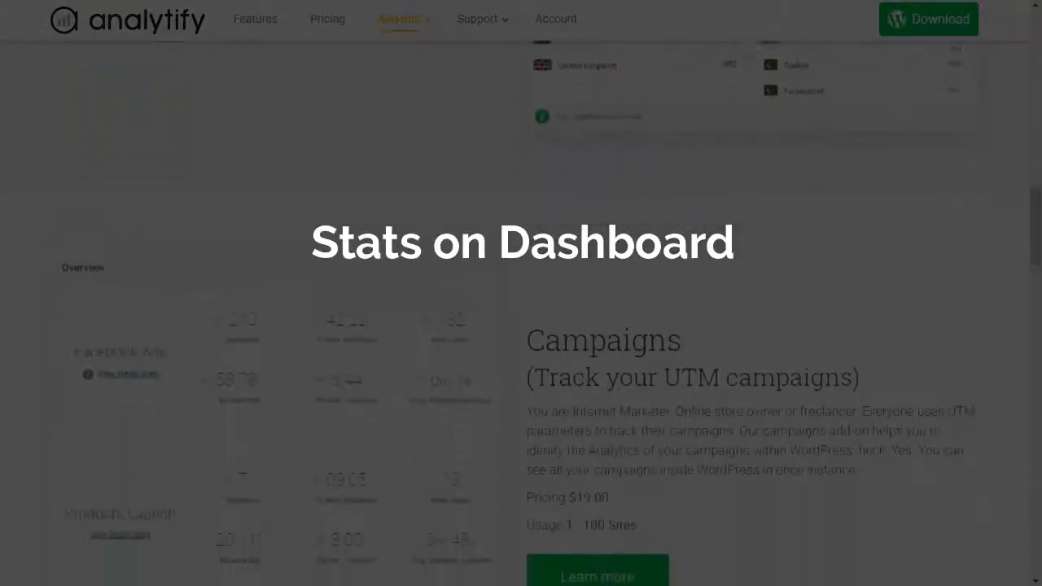
scroll("down", 3)
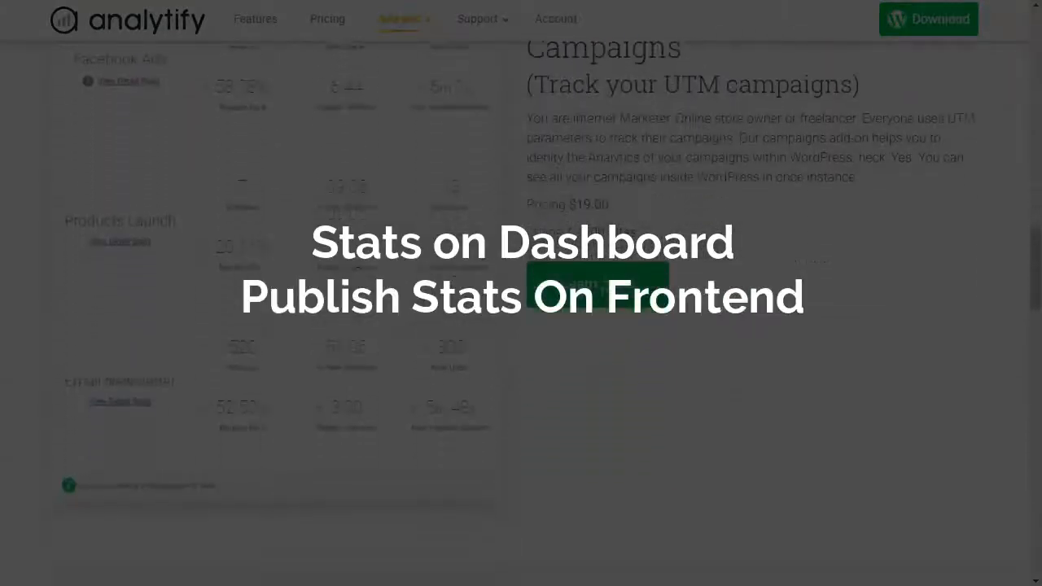
scroll("down", 3)
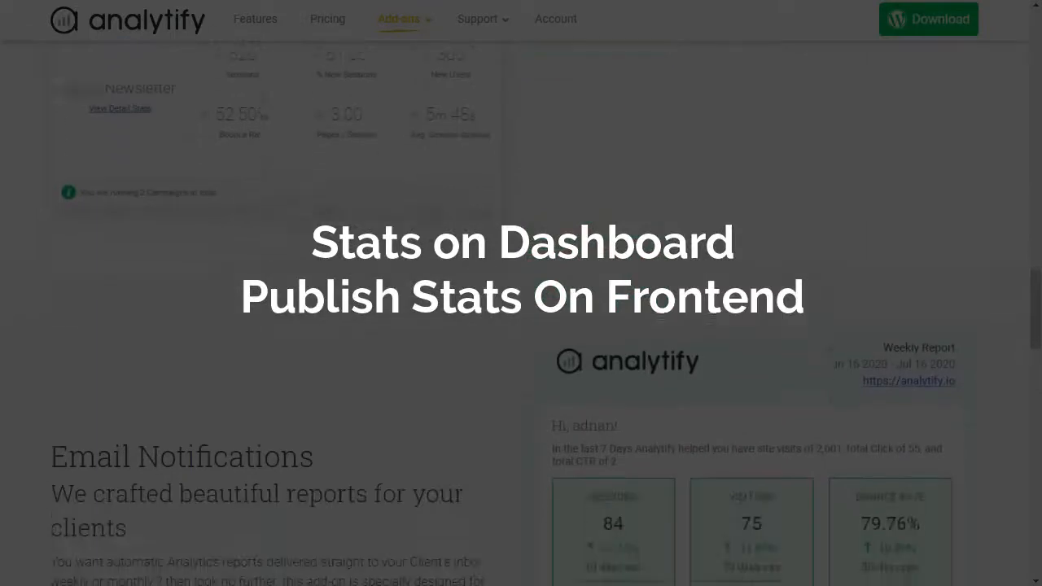
scroll("down", 3)
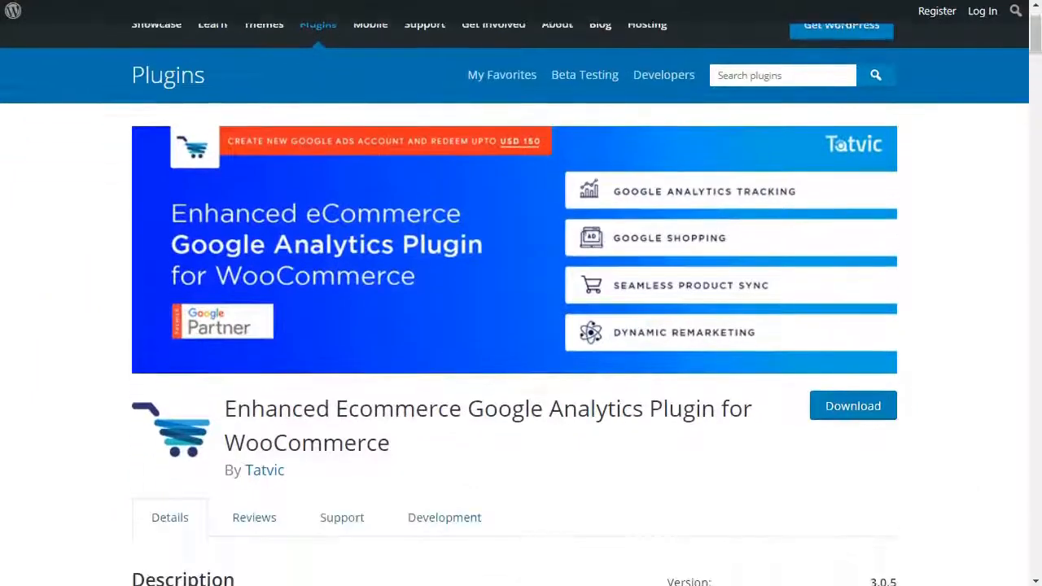
- Read down the Description section of Tatvic's Enhanced Ecommerce plugin listing
scroll("down", 3)
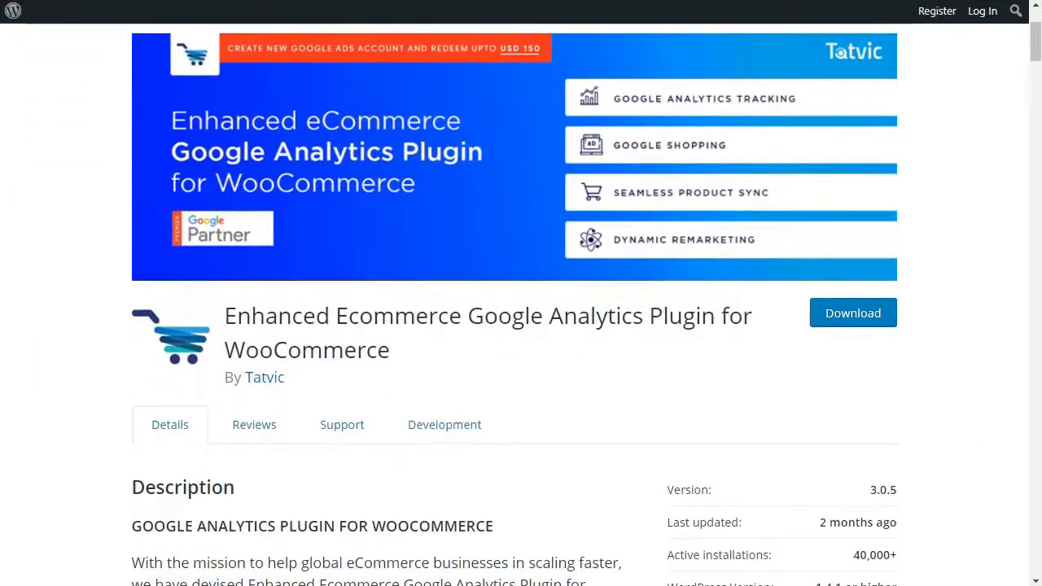
scroll("down", 3)
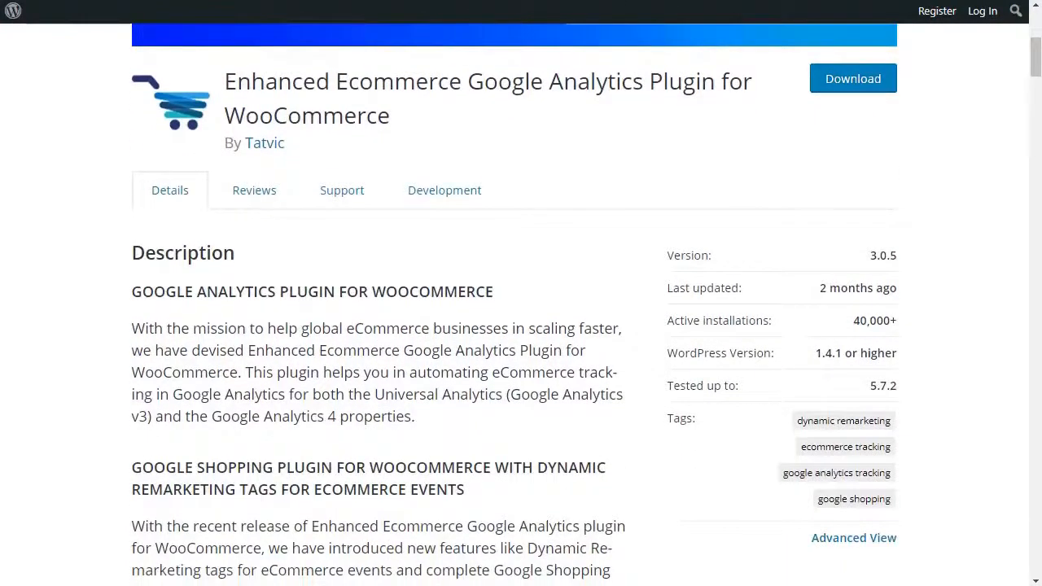
scroll("down", 3)
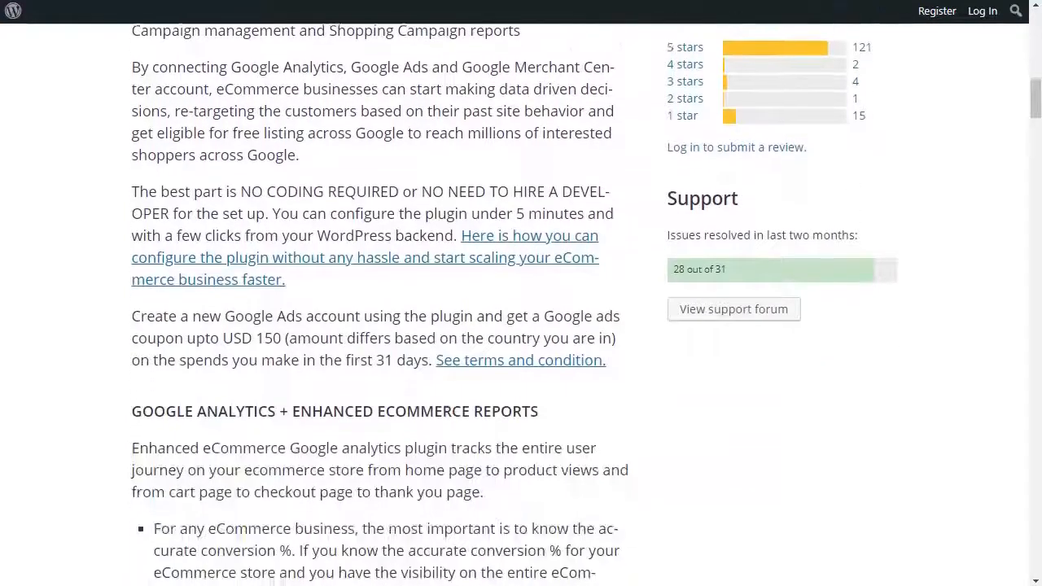
scroll("down", 3)
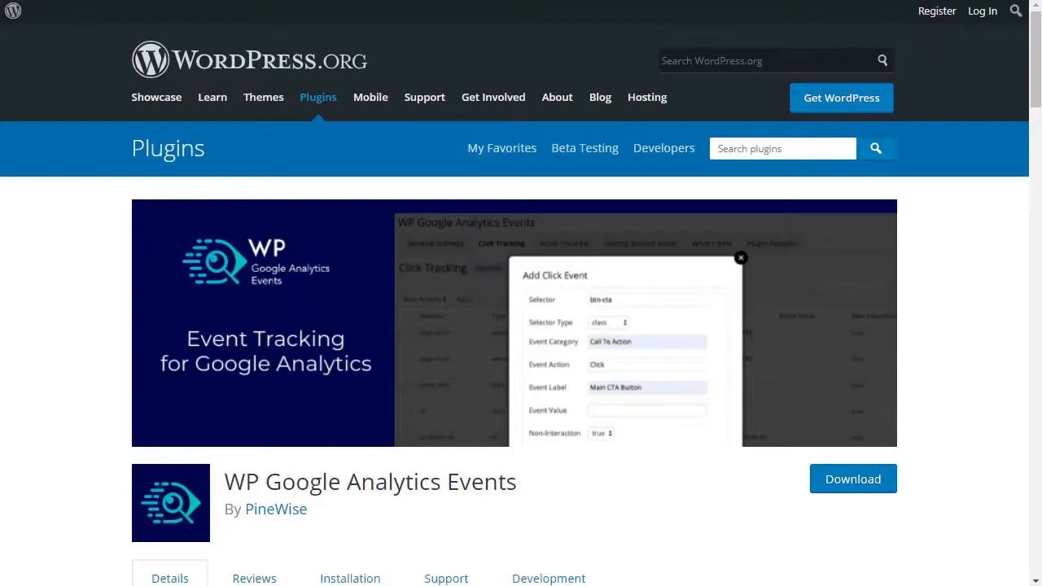
- Scroll the WP Google Analytics Events listing past Become a Pro and the demo video to Documentation
scroll("down", 3)
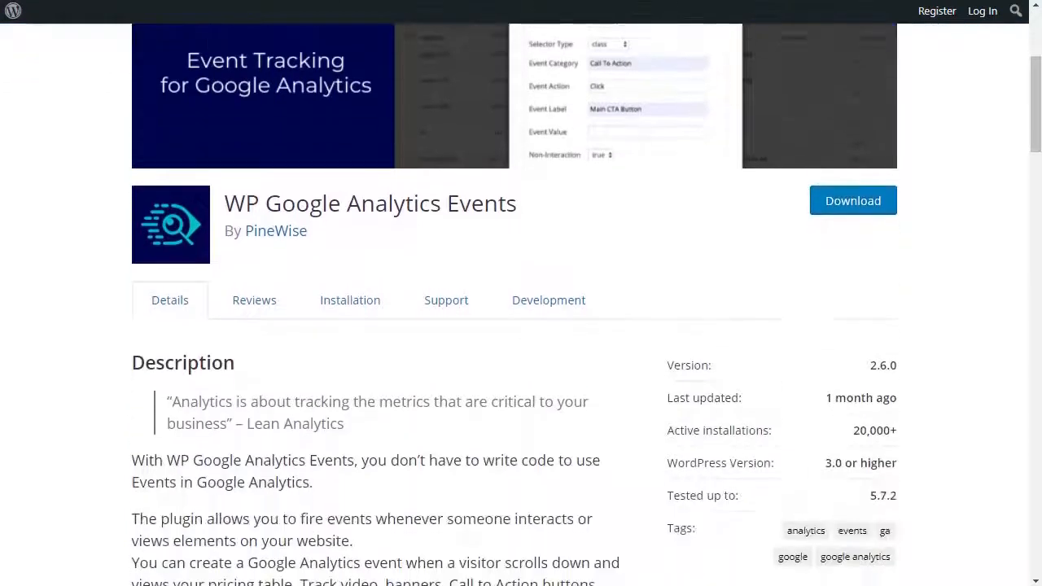
scroll("down", 3)
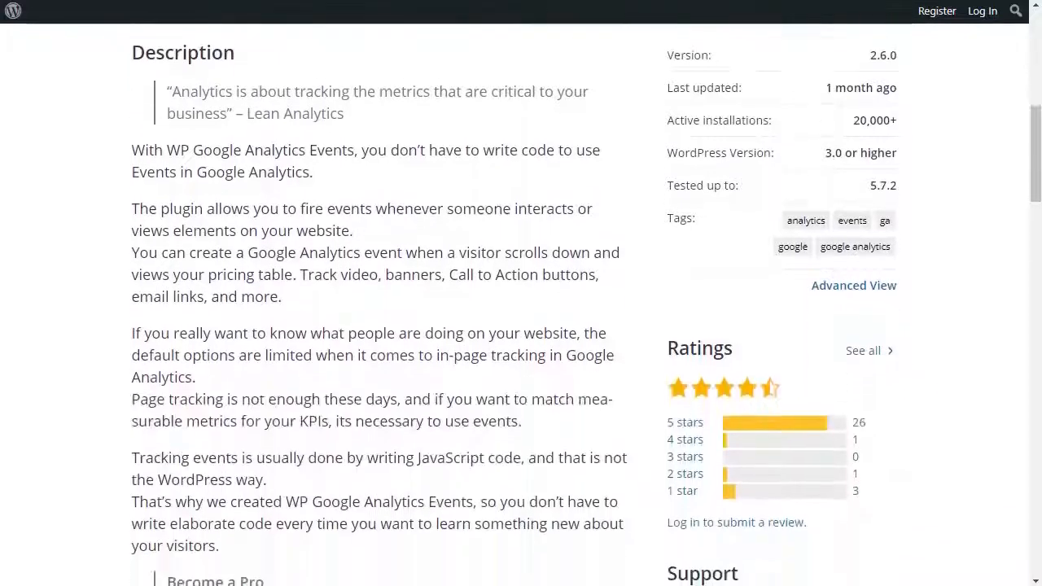
scroll("down", 3)
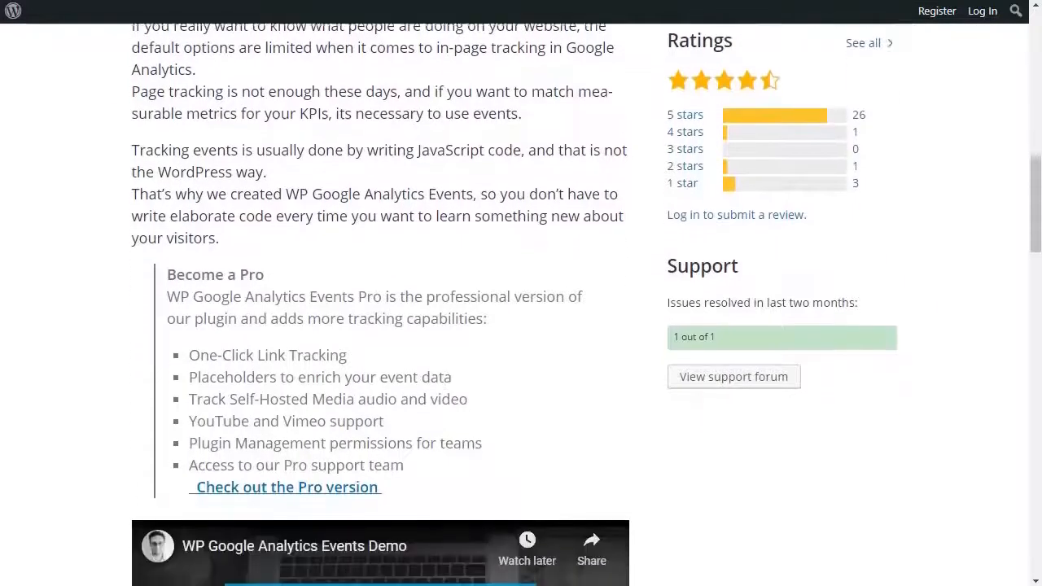
scroll("down", 3)
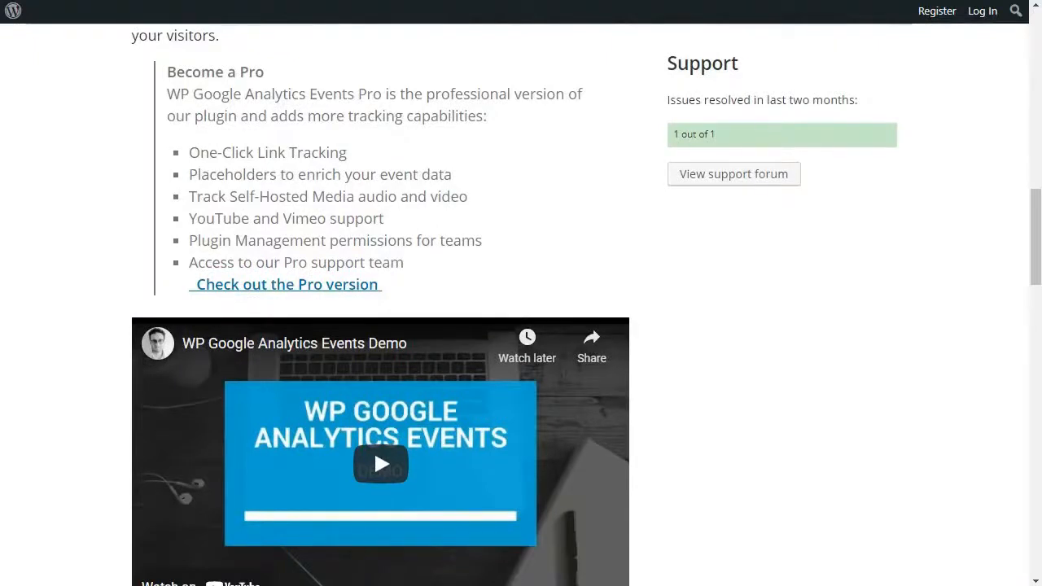
scroll("down", 3)
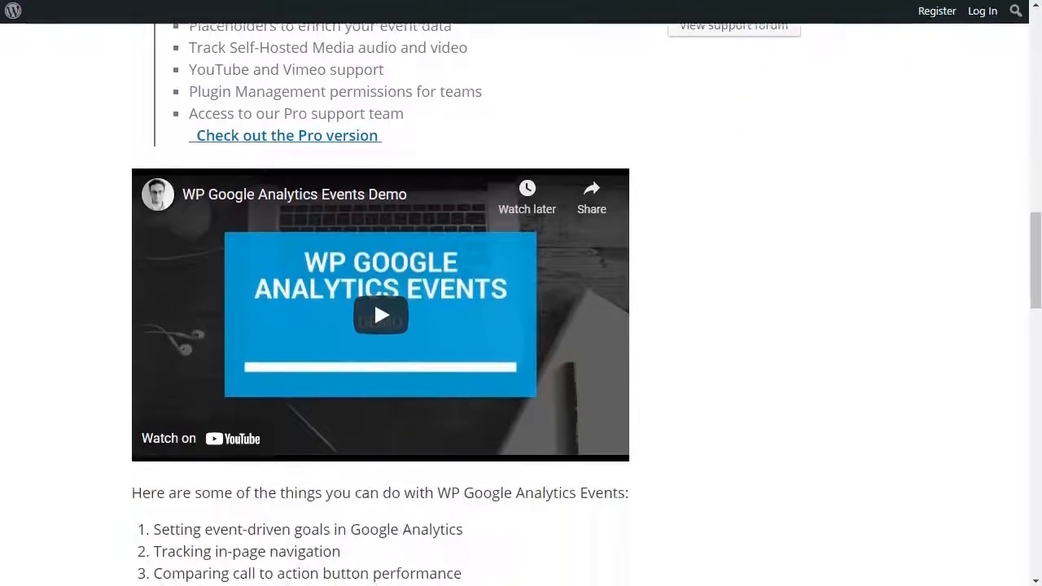
scroll("down", 3)
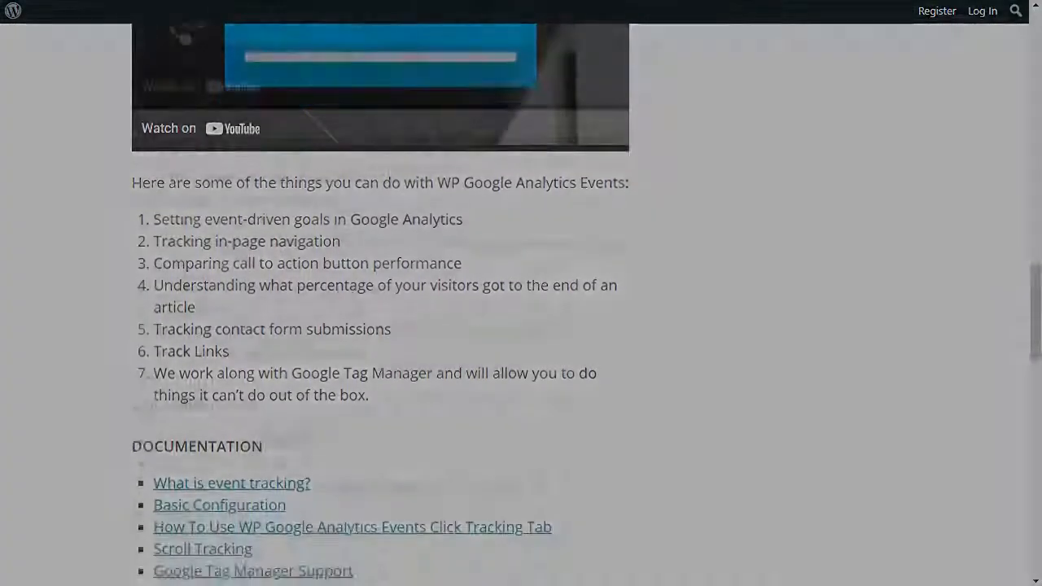
scroll("down", 3)
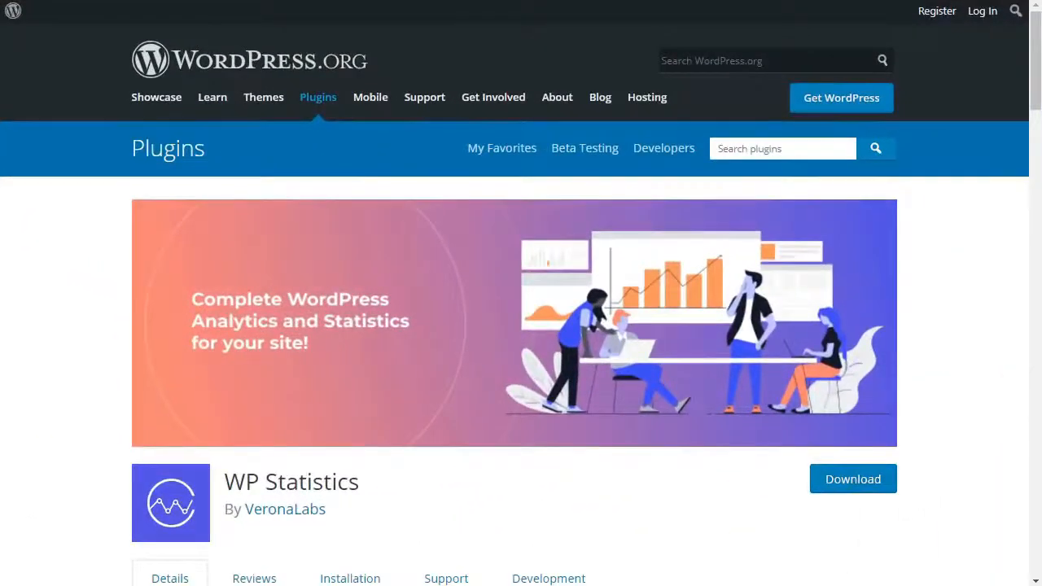
- Scroll the WP Statistics listing to its Description and 600,000+ active installations details
scroll("down", 3)
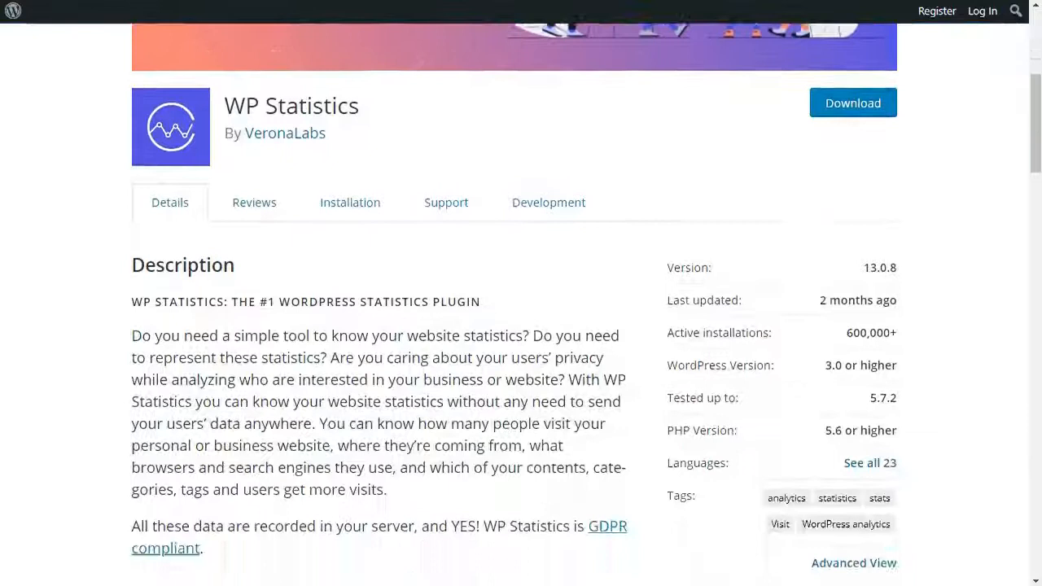
scroll("down", 3)
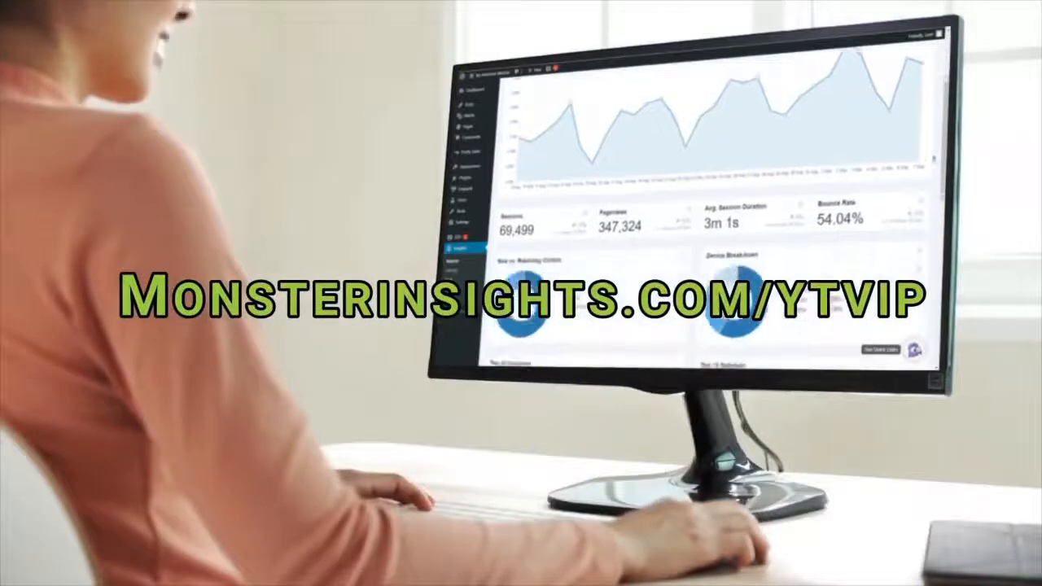
- Move the MonsterInsights dashboard promo down to its visitor and device breakdown charts
scroll("down", 3)
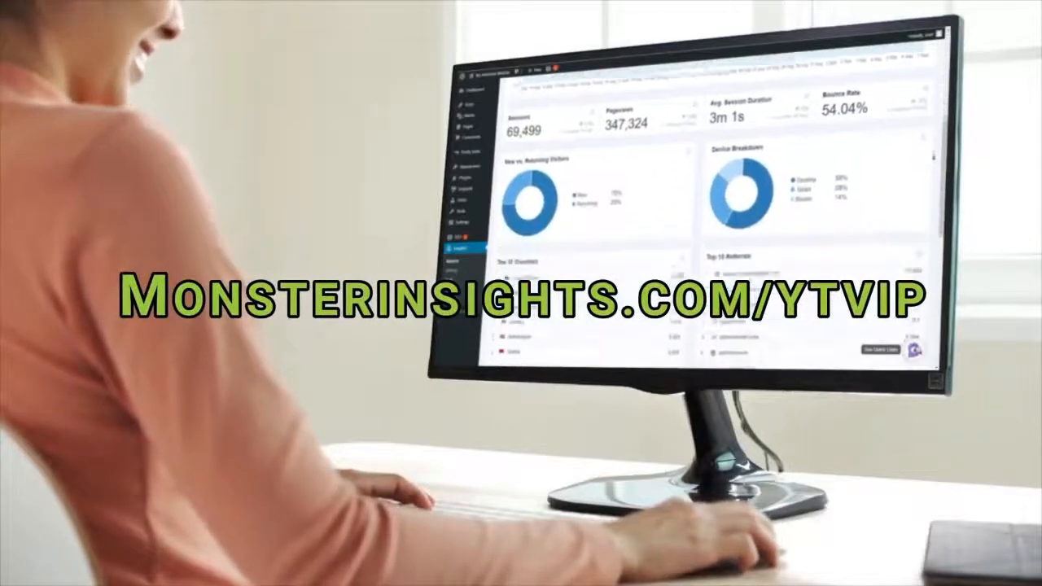